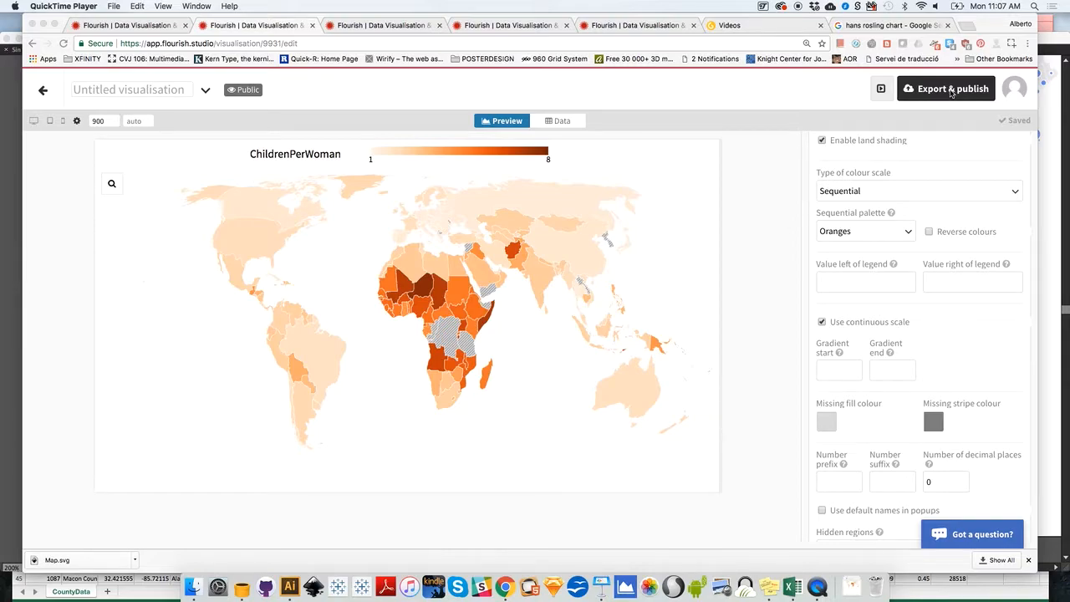
Rename the untitled visualisation to MapOfTheWorld.
click(946, 88)
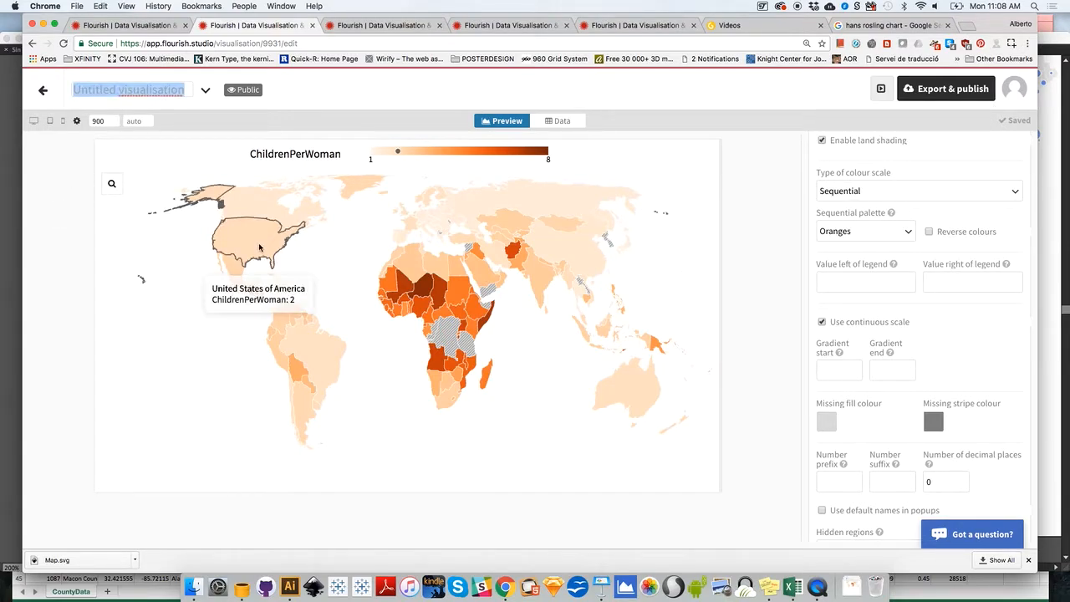
mouse_move(200, 123)
text(MapOfTheWorld)
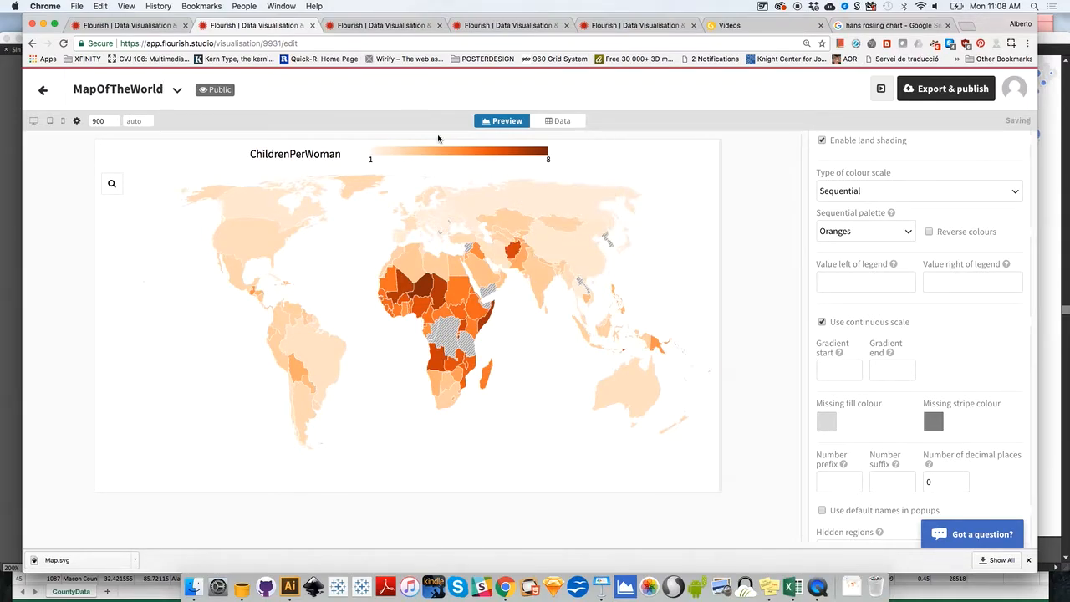
mouse_move(187, 114)
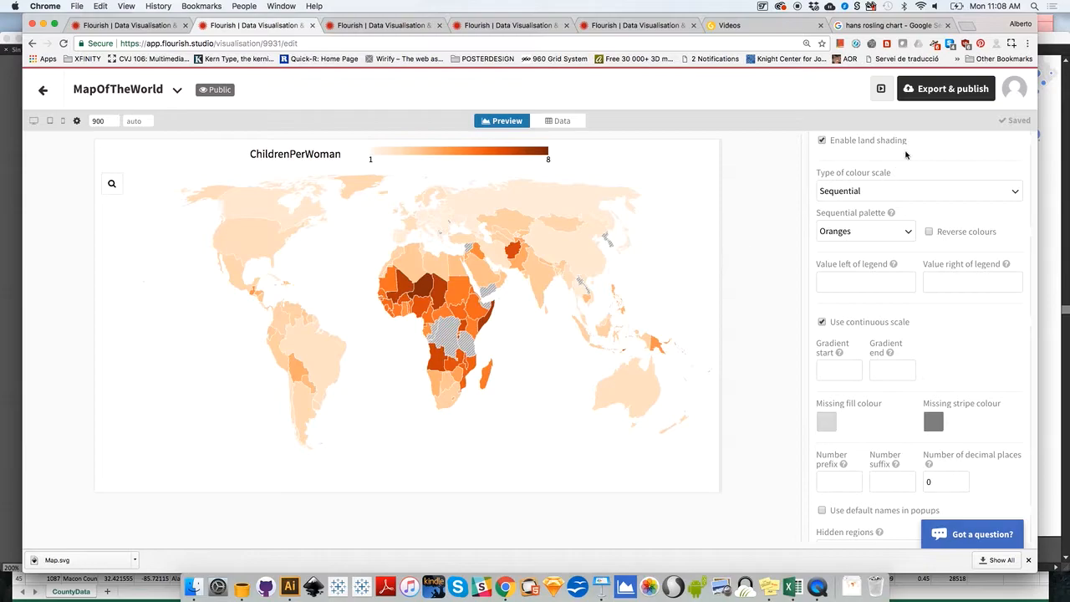
Download a snapshot image of the map named MapOfTheWorld in SVG format.
click(946, 88)
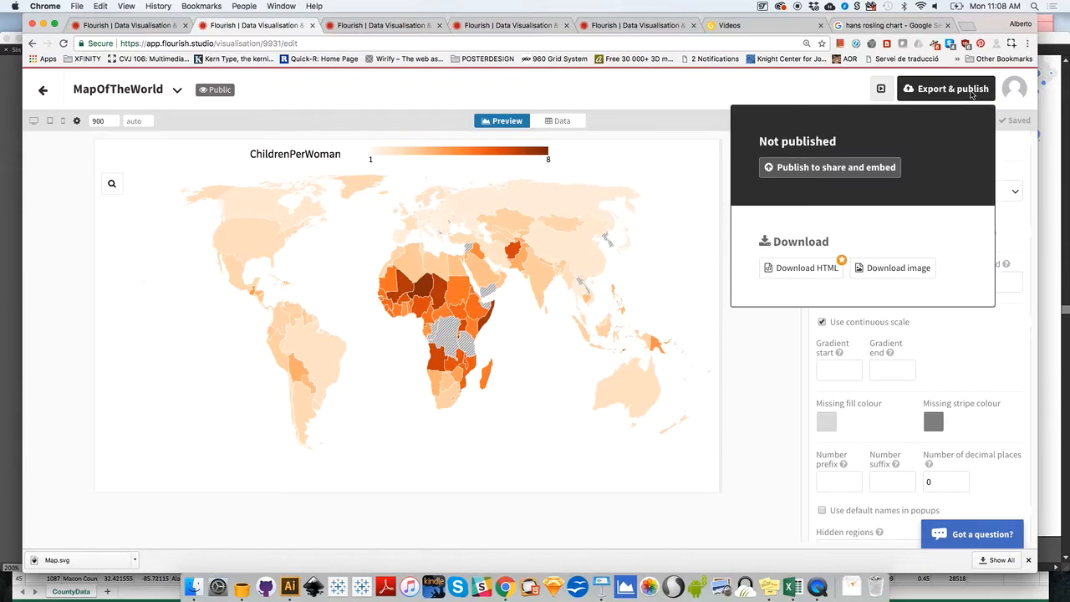
click(896, 267)
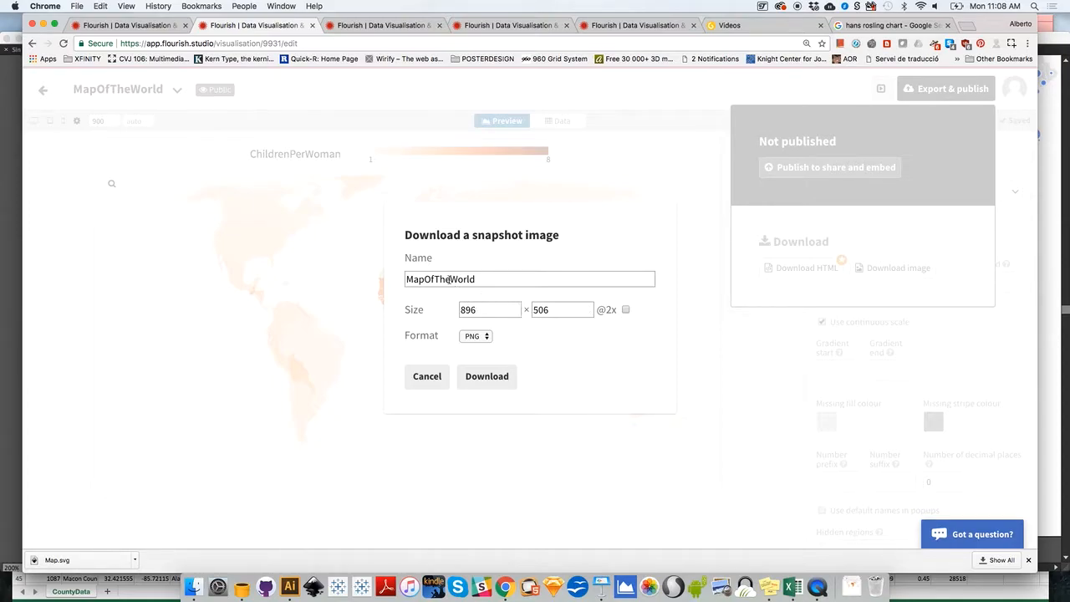
click(529, 277)
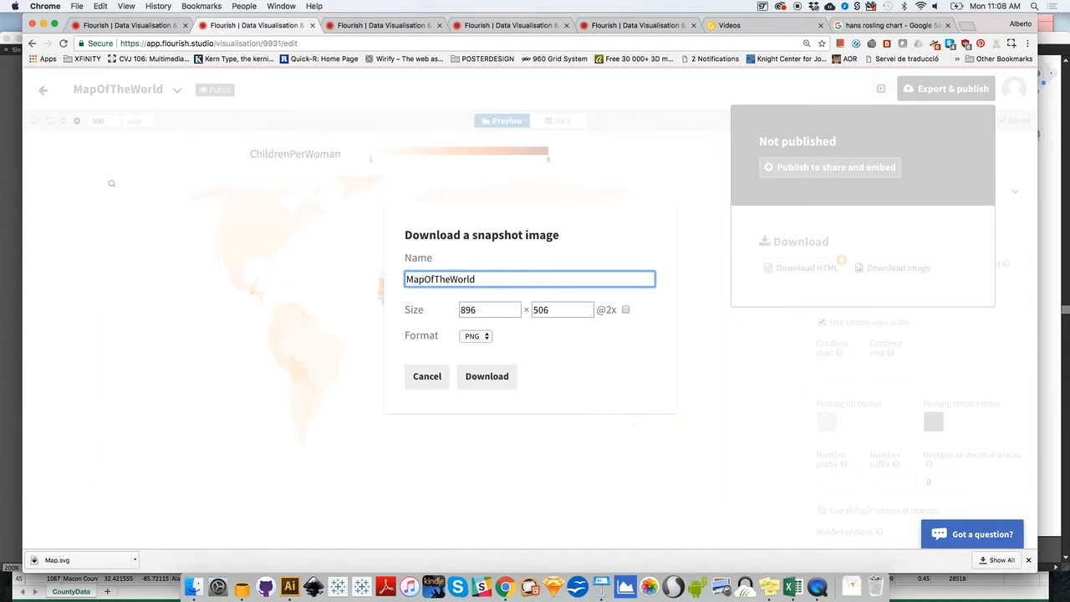
click(475, 334)
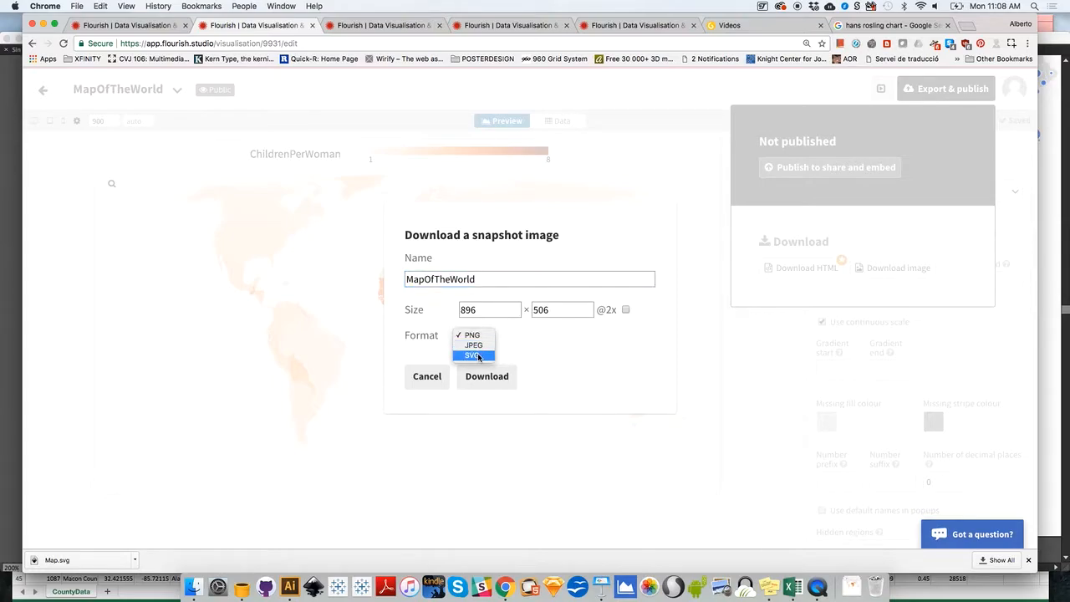
click(473, 355)
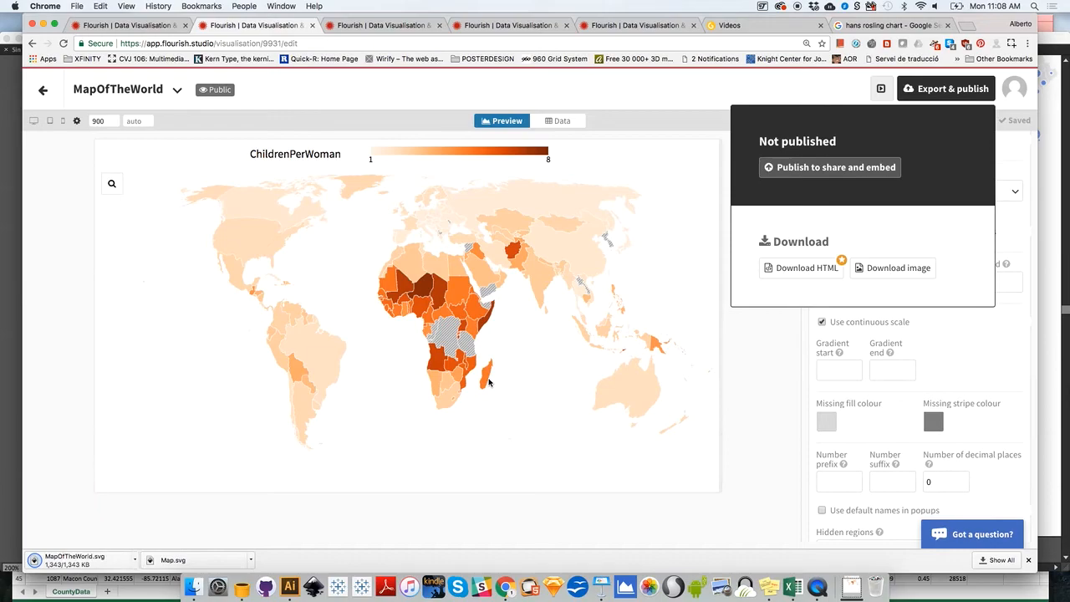
mouse_move(294, 547)
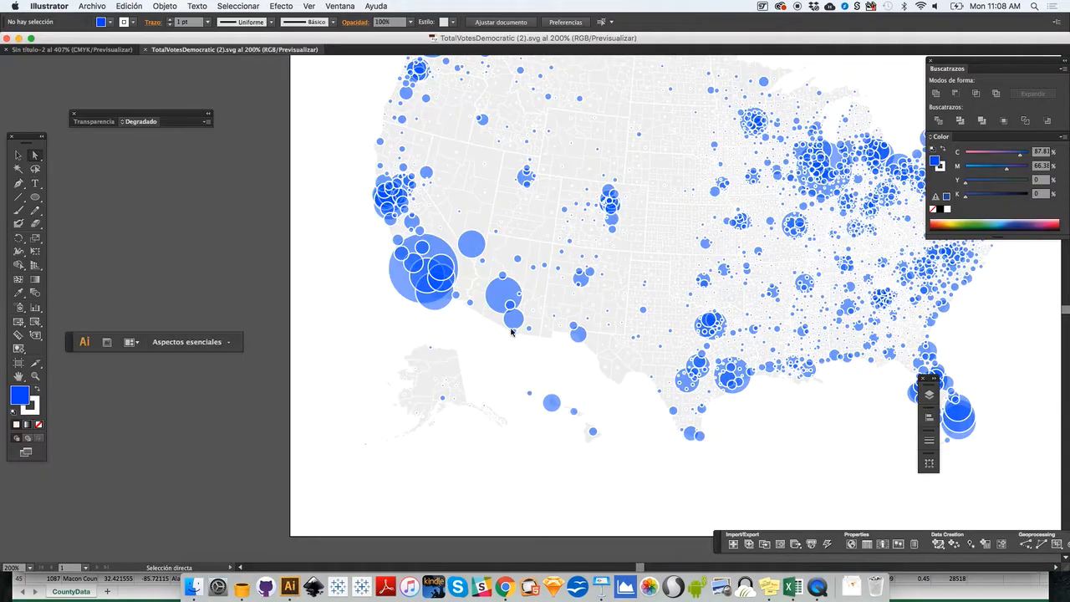
Inspect MapOfTheWorld.svg in Illustrator, zooming on Africa, then return to Flourish.
click(408, 49)
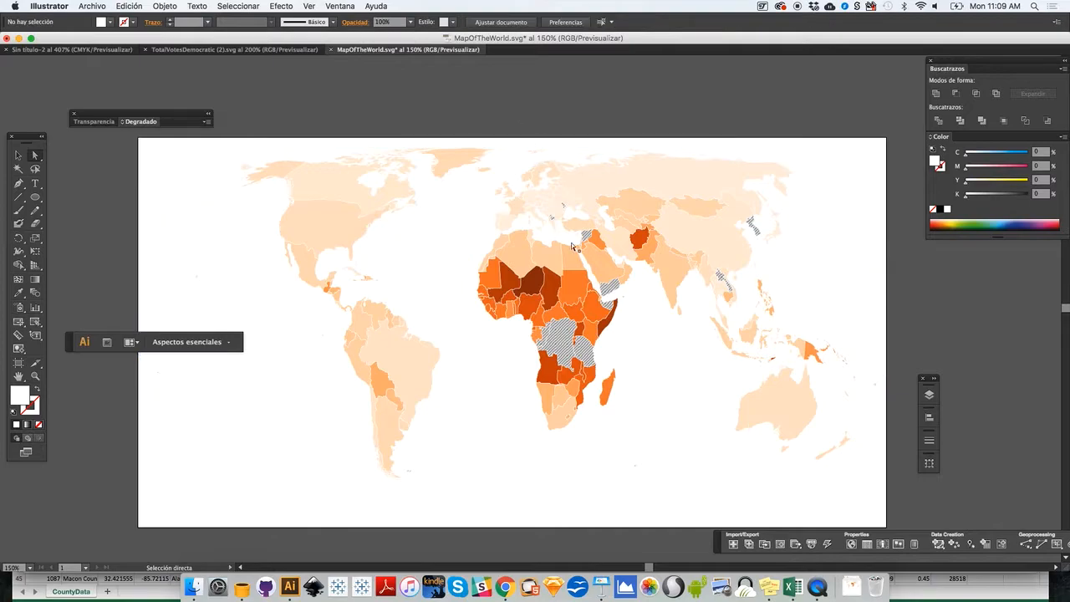
mouse_move(569, 343)
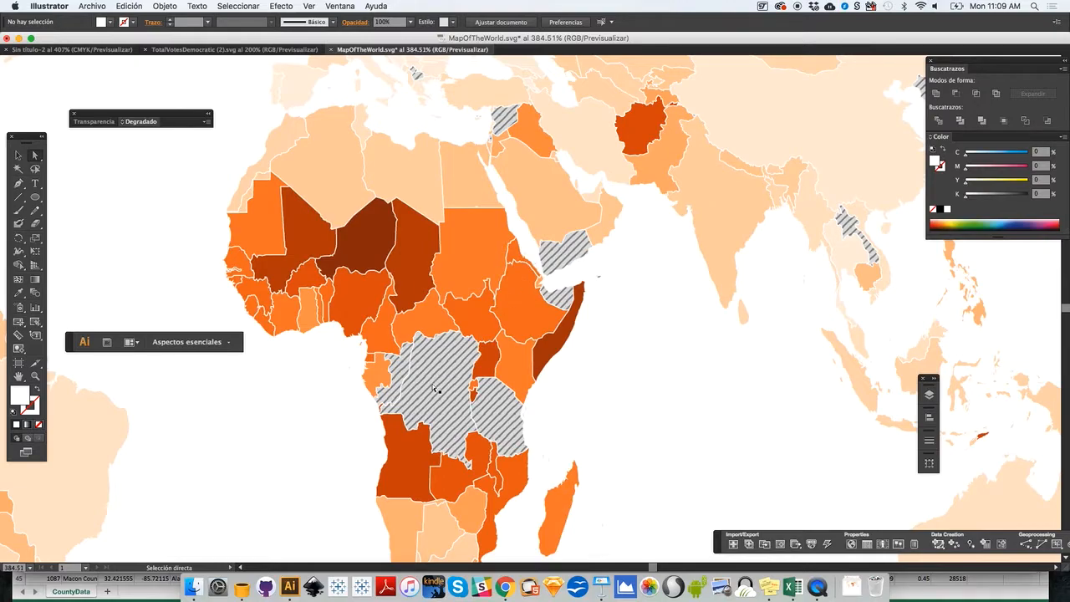
mouse_move(514, 353)
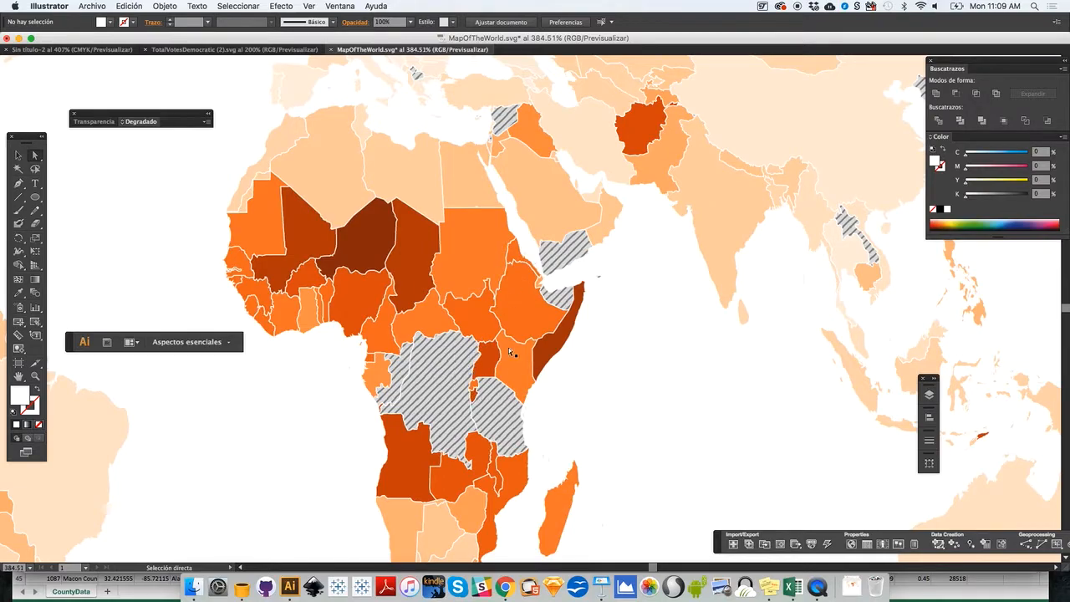
mouse_move(568, 188)
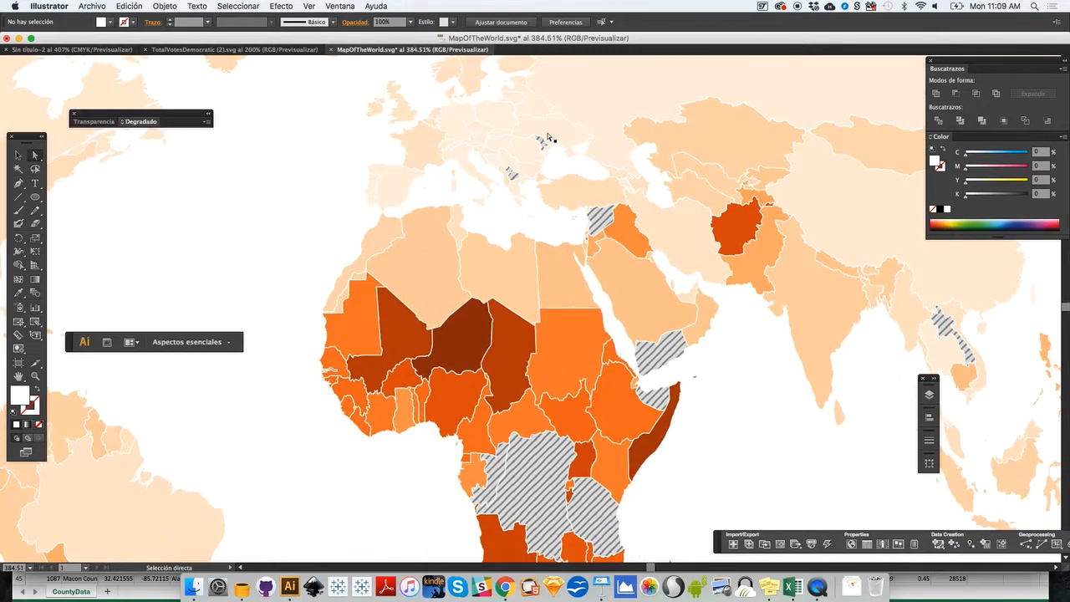
mouse_move(605, 274)
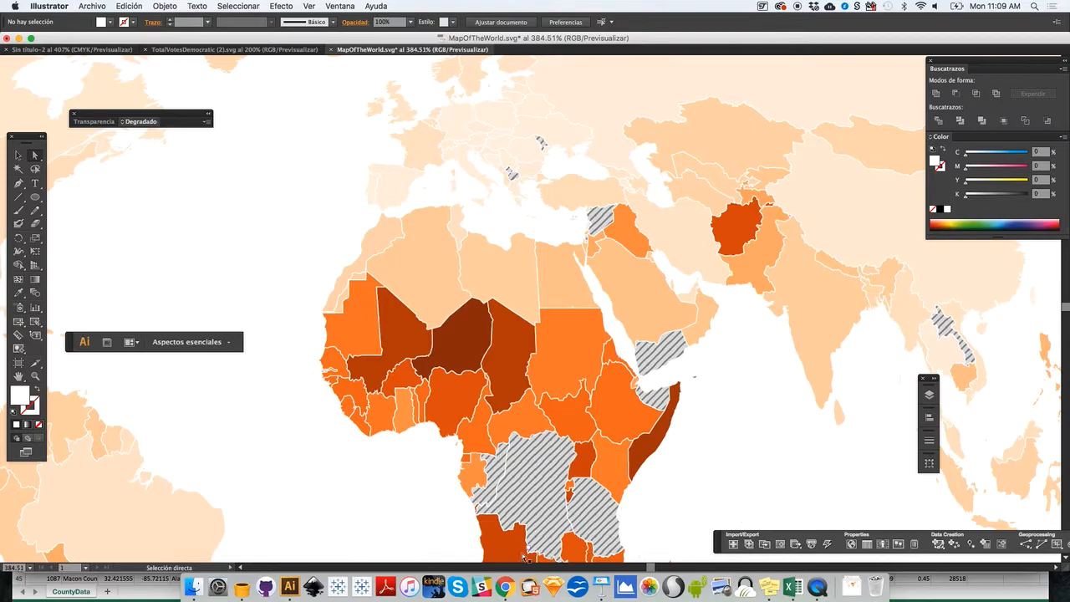
click(946, 87)
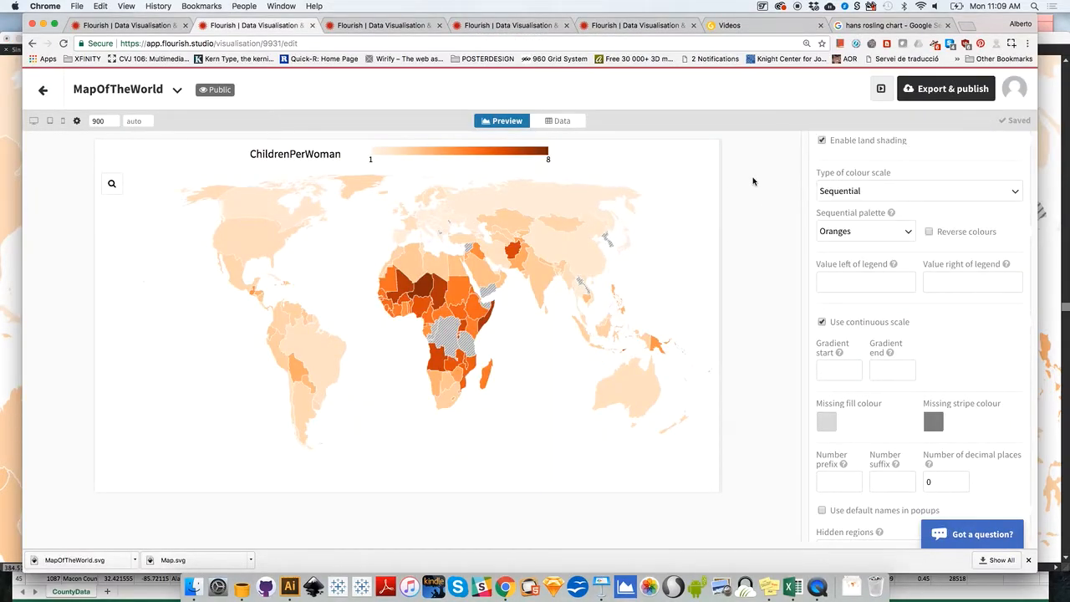
mouse_move(769, 204)
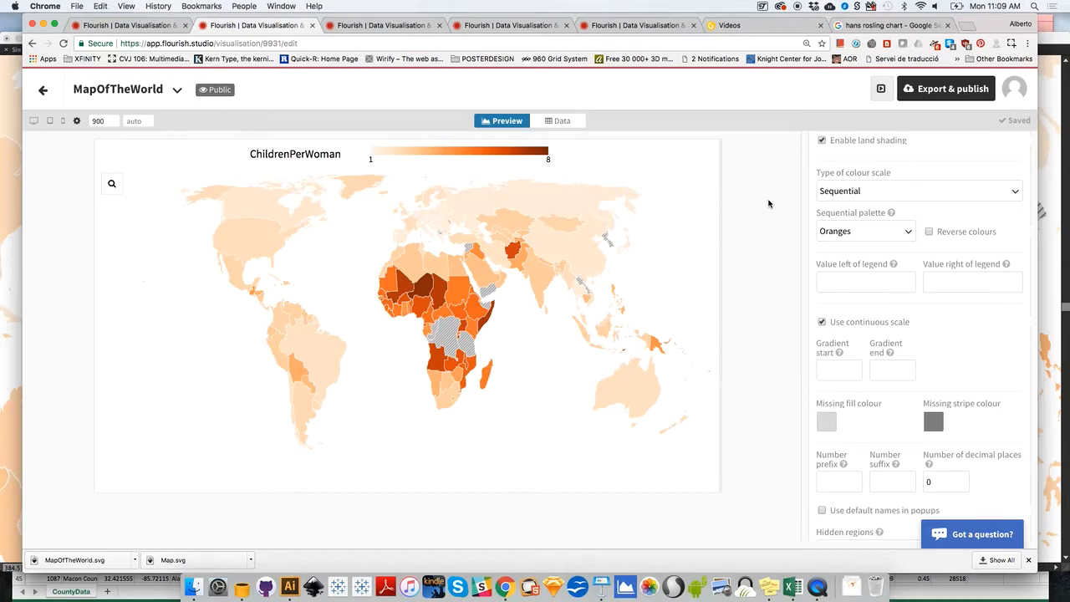
mouse_move(335, 170)
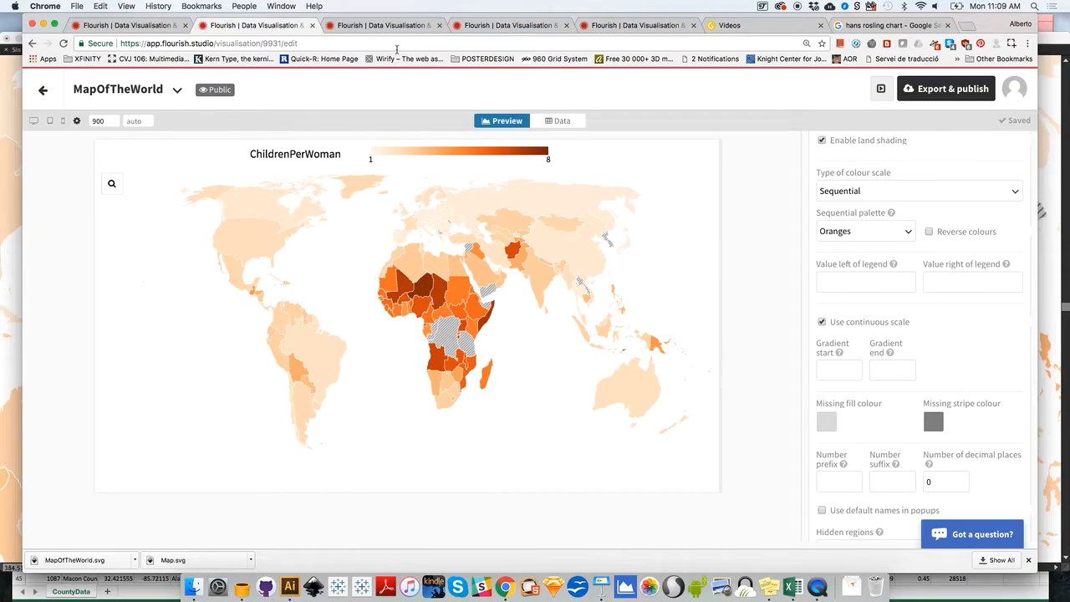
mouse_move(766, 276)
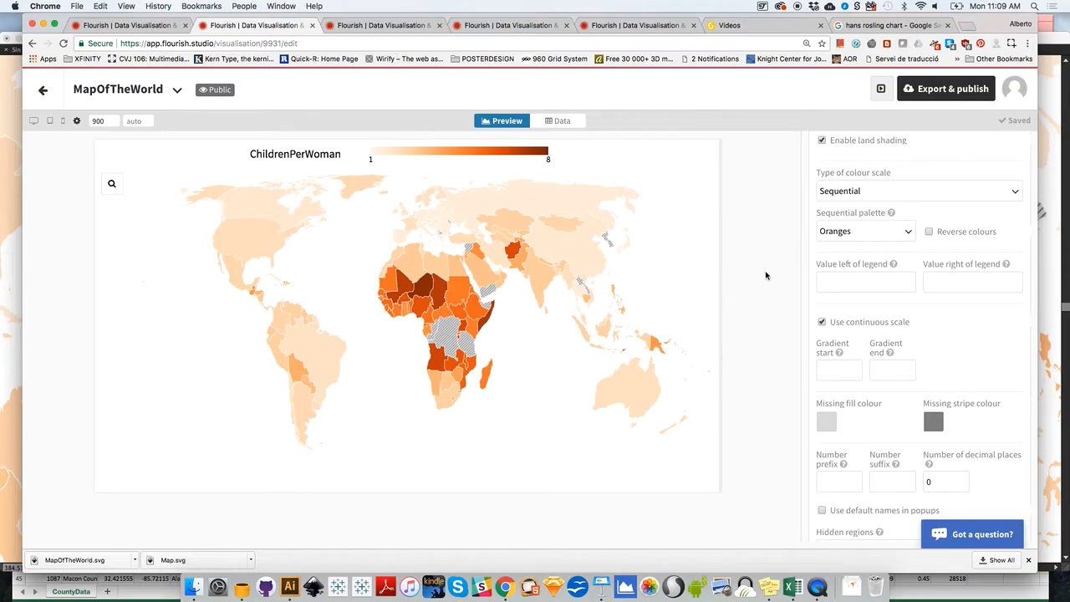
mouse_move(742, 261)
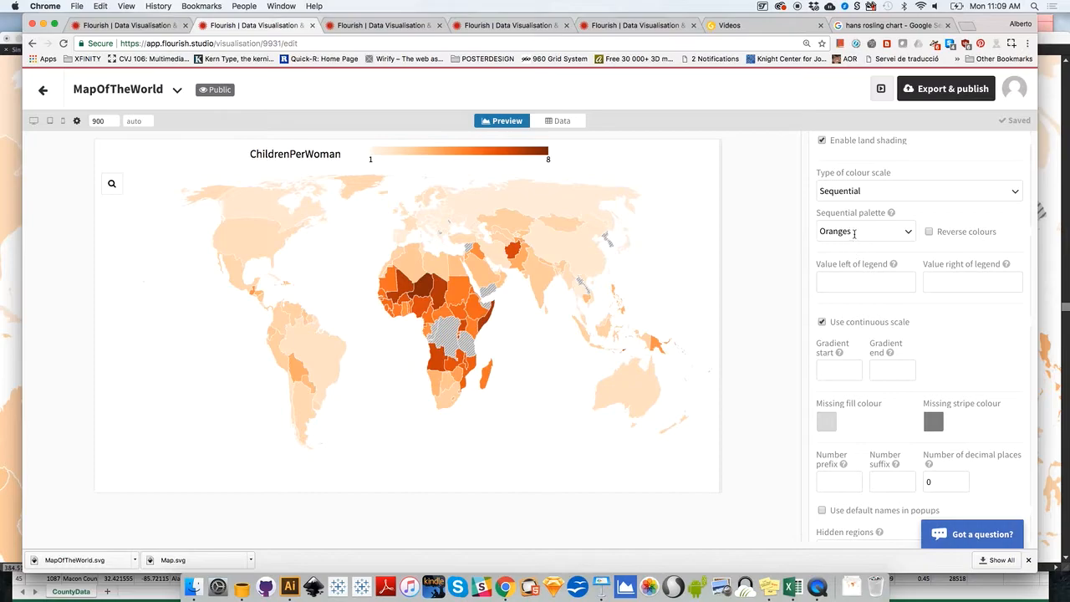
Try the Blues and Greens sequential palettes, landing on BuGn.
click(866, 231)
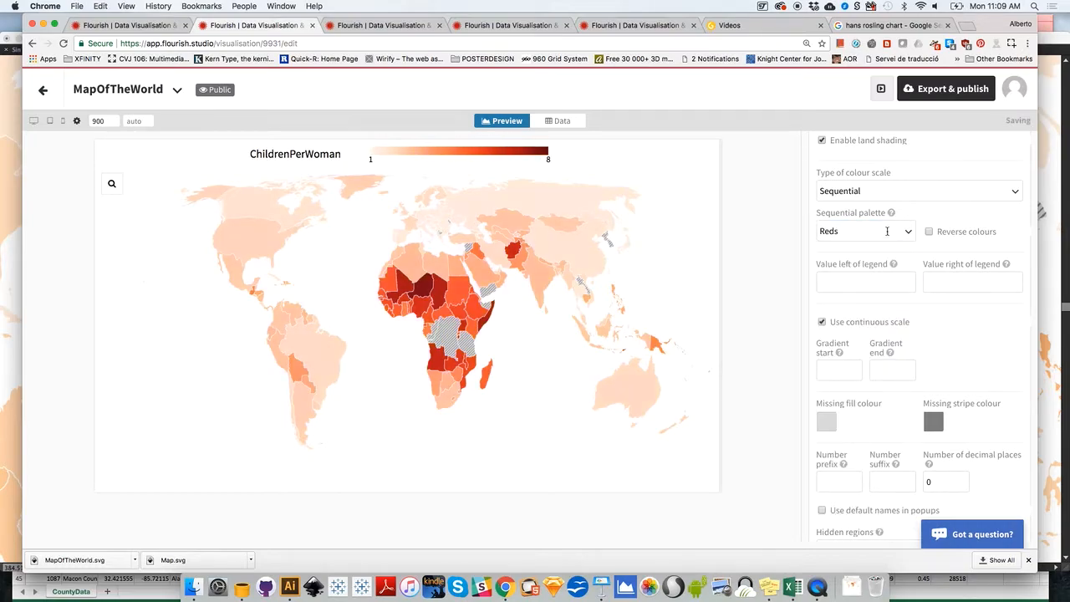
click(866, 231)
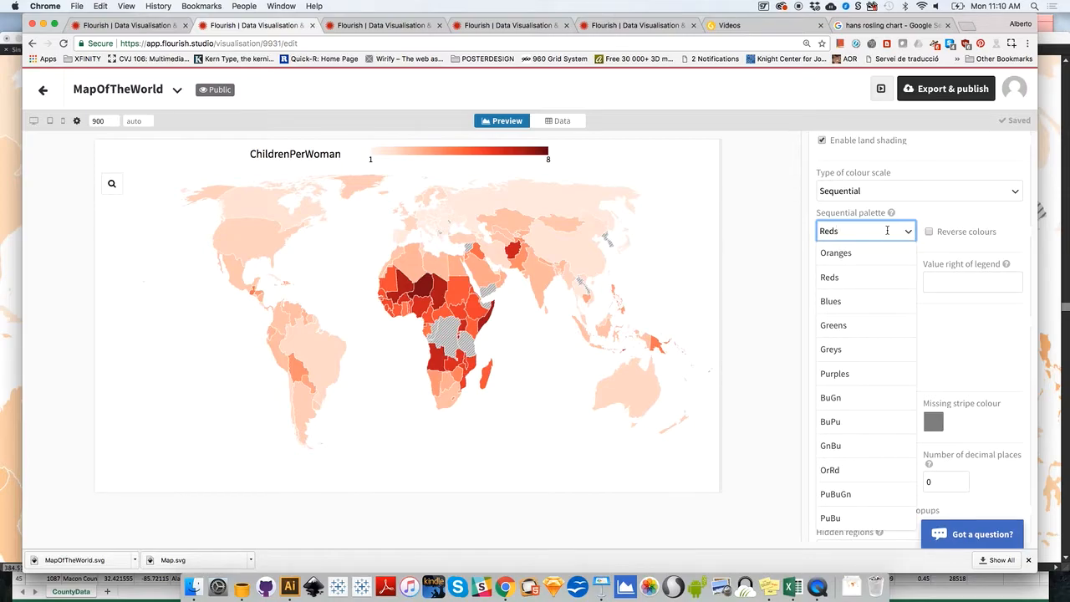
mouse_move(856, 300)
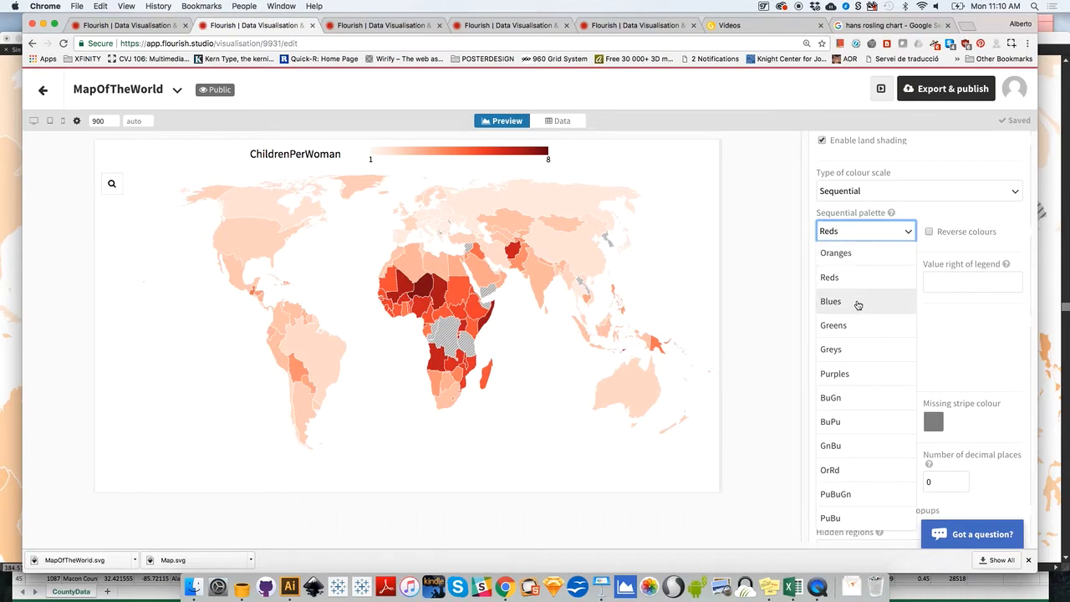
click(829, 301)
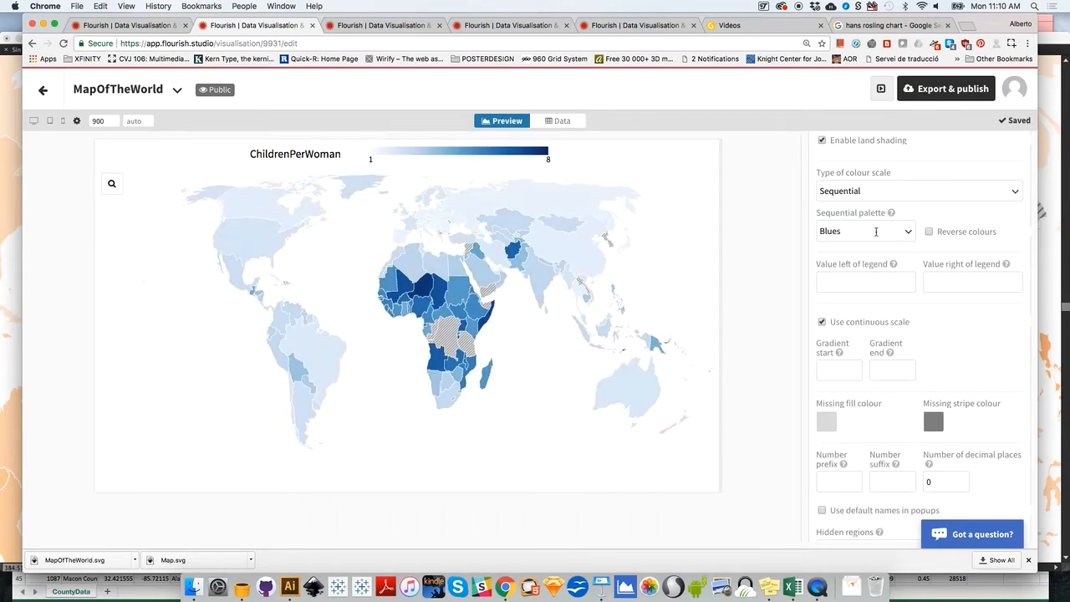
click(866, 230)
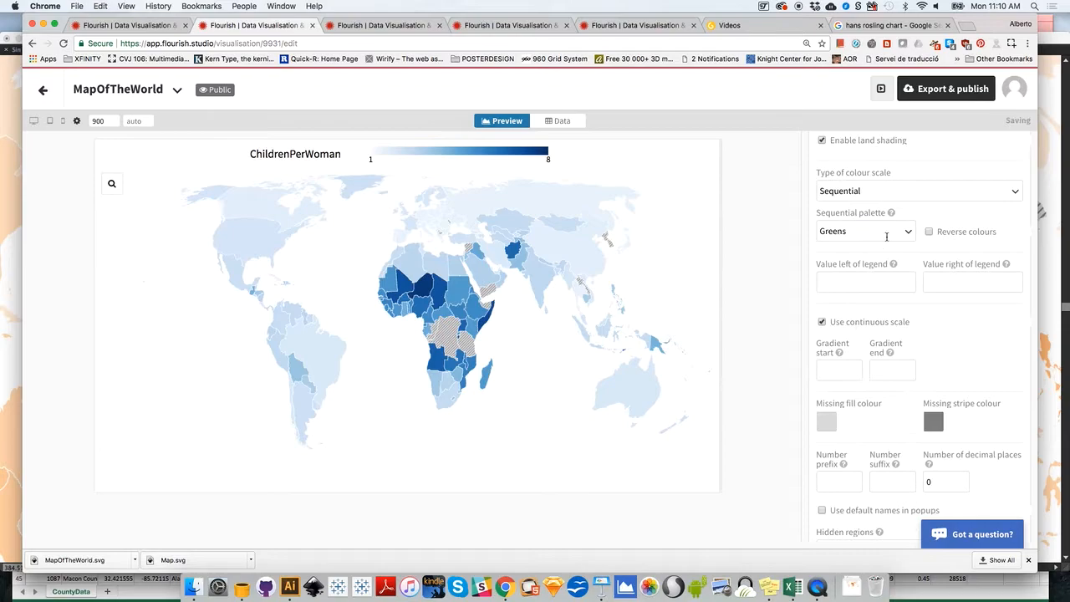
click(866, 230)
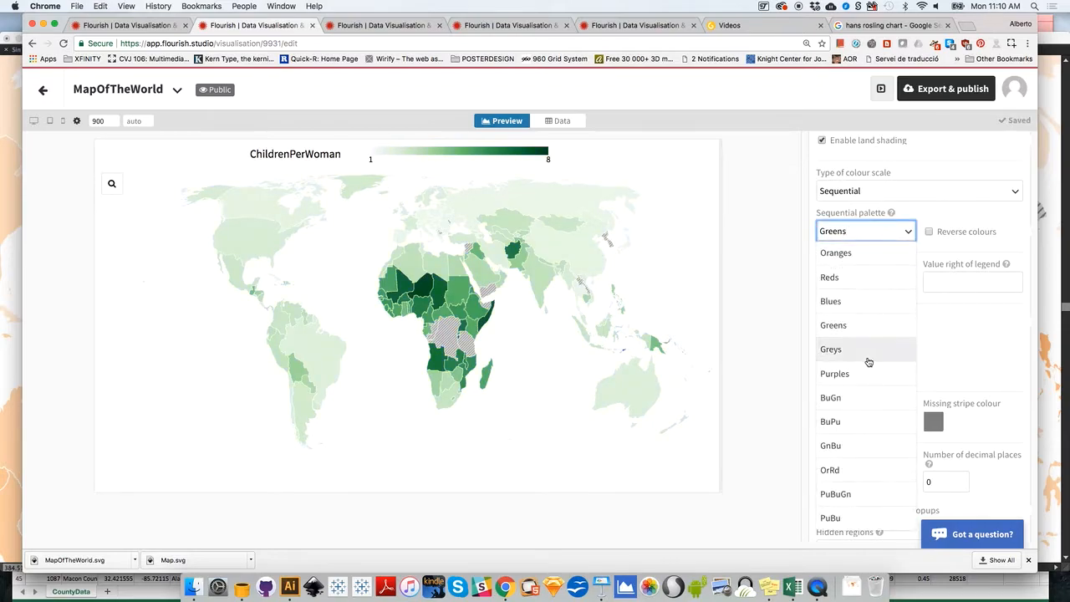
click(829, 398)
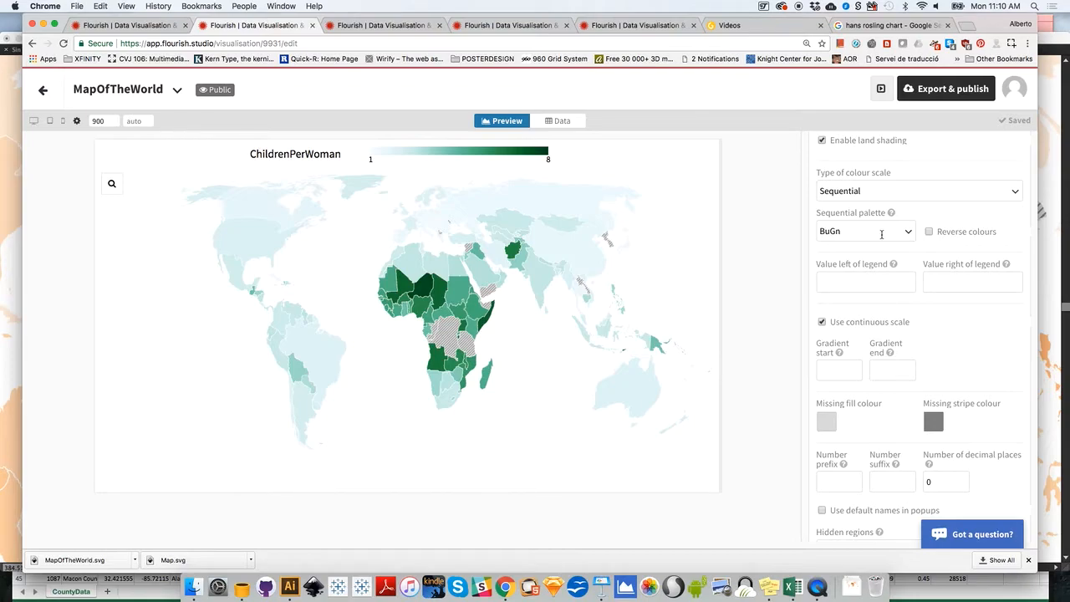
Compare BuPu and GnBu palettes before settling the shading back on BuGn.
click(865, 231)
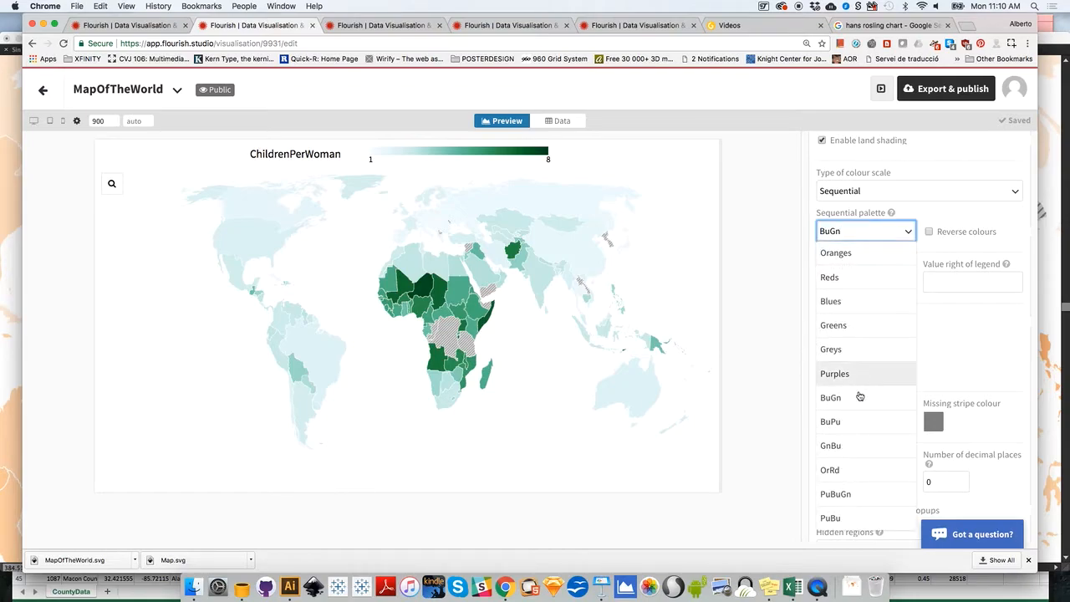
click(829, 421)
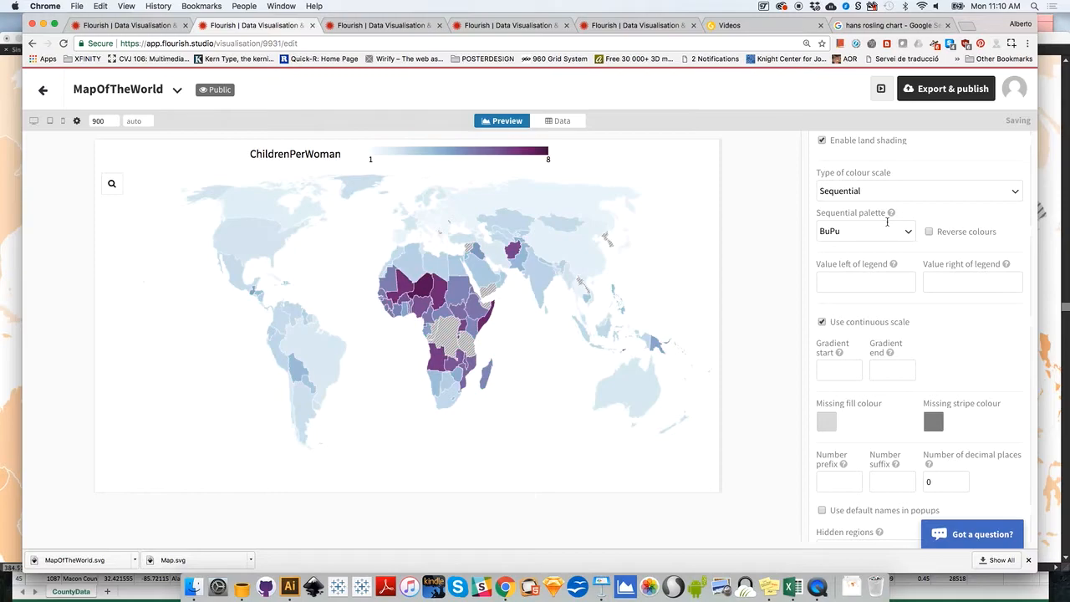
click(866, 231)
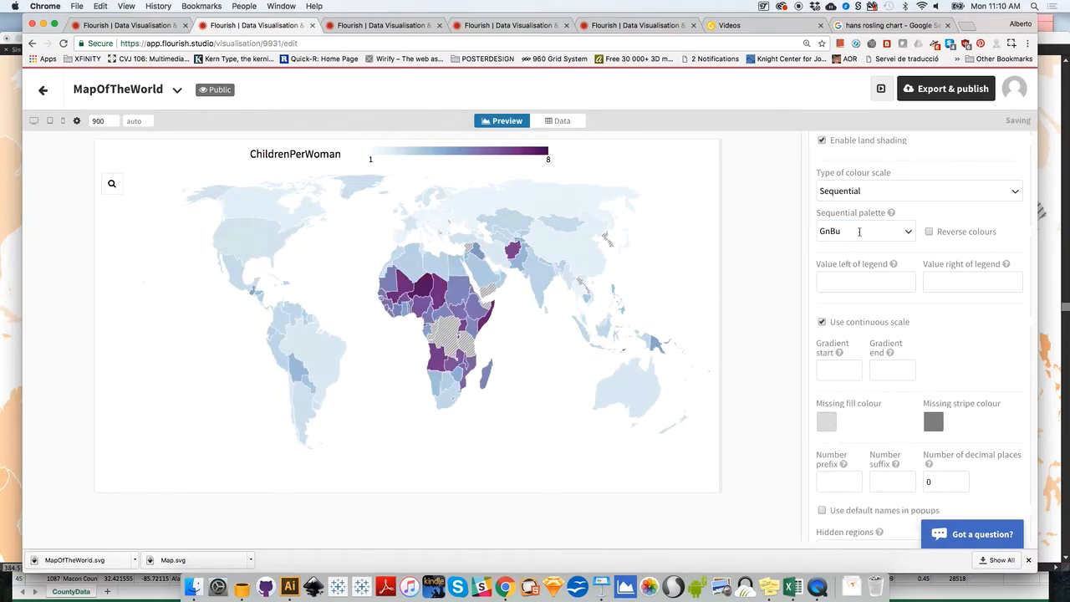
click(866, 231)
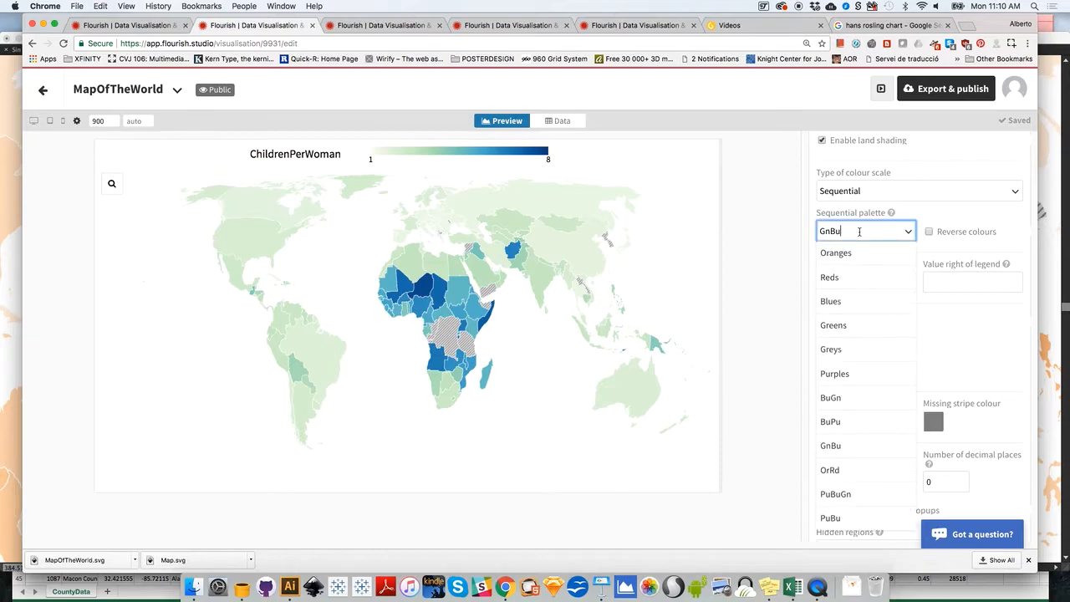
click(829, 398)
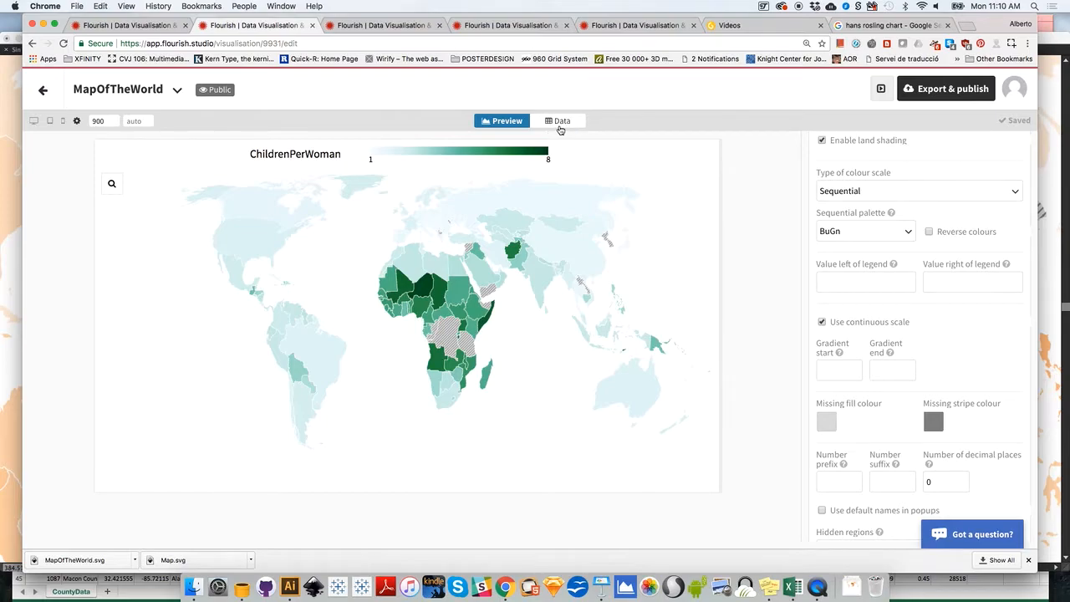
In the data sheet, set shading Values to ChildrenPerWoman, Infantmortality and LifeExpectancy (columns G, O, R).
click(562, 120)
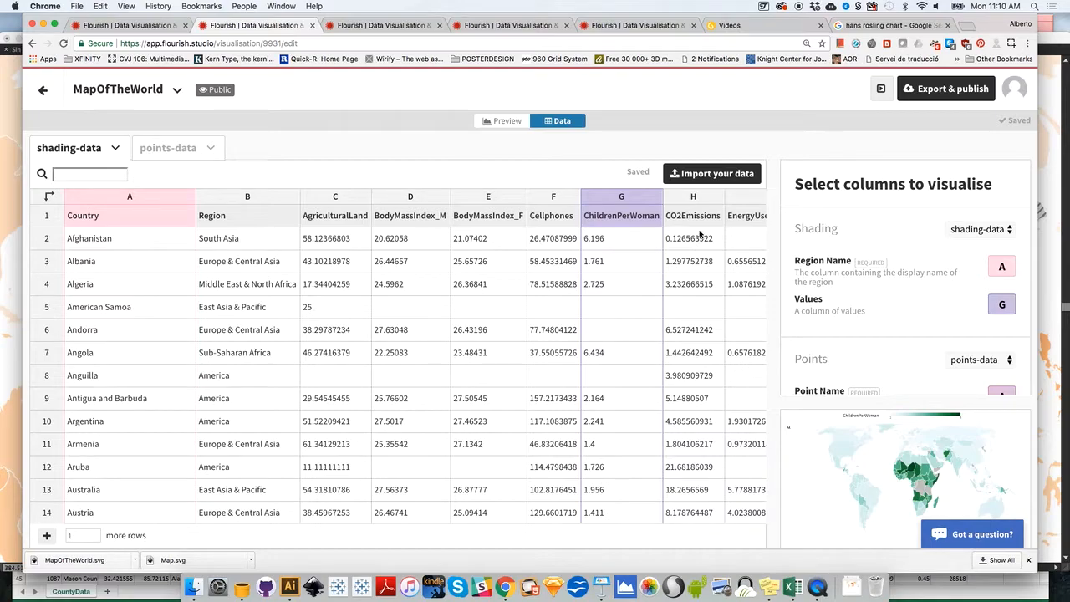
mouse_move(866, 421)
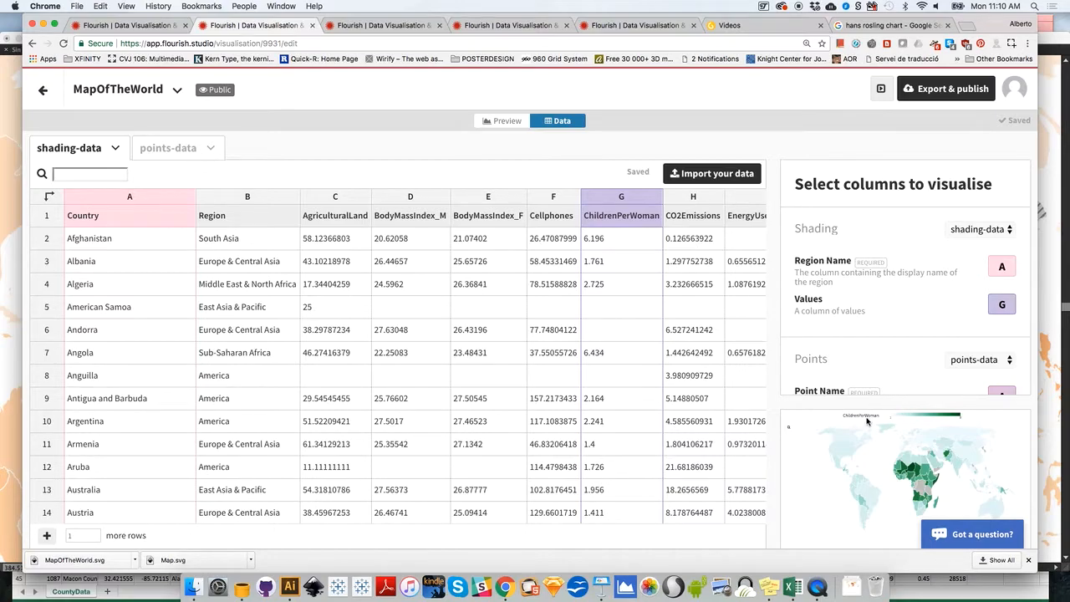
mouse_move(677, 228)
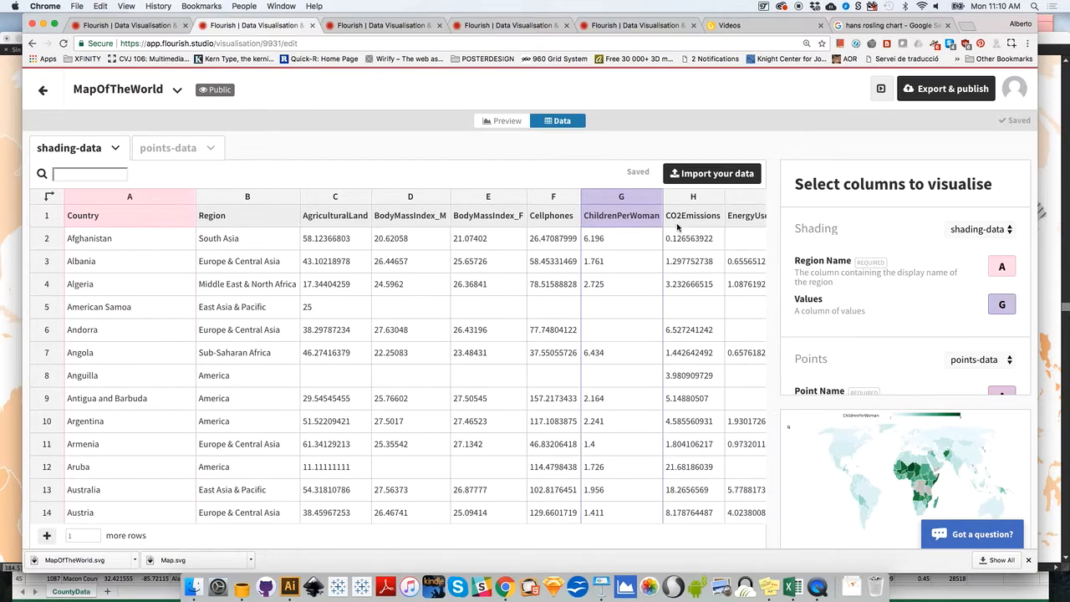
mouse_move(418, 185)
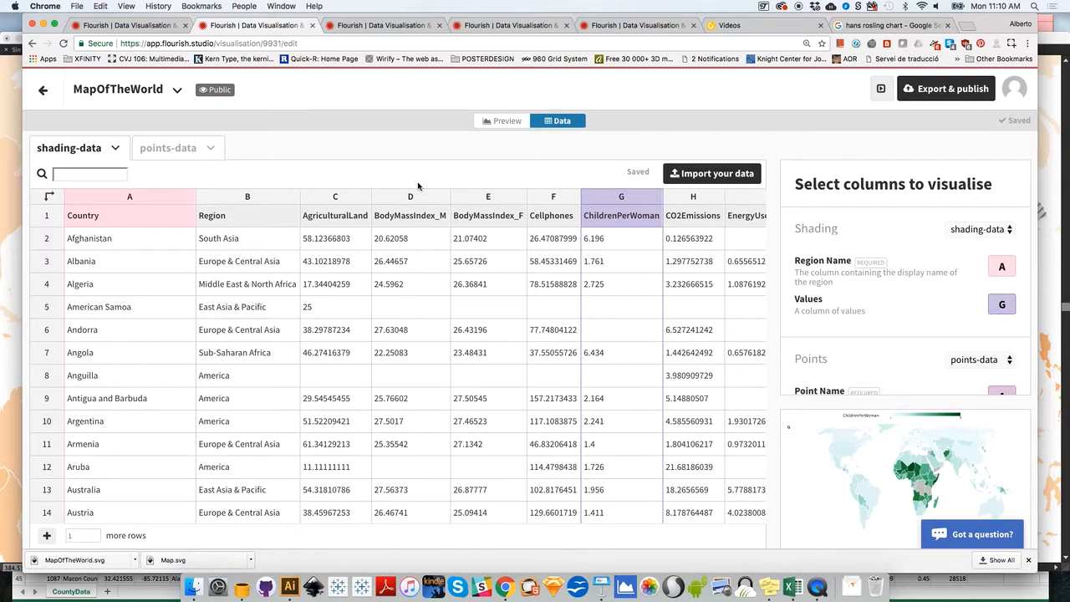
mouse_move(572, 199)
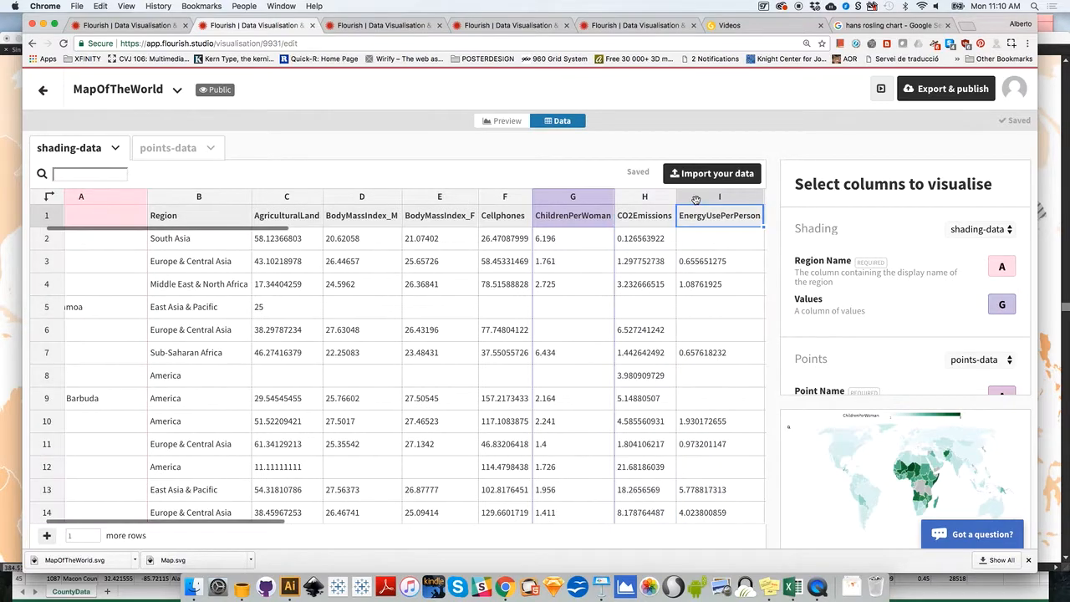
scroll(right, 3)
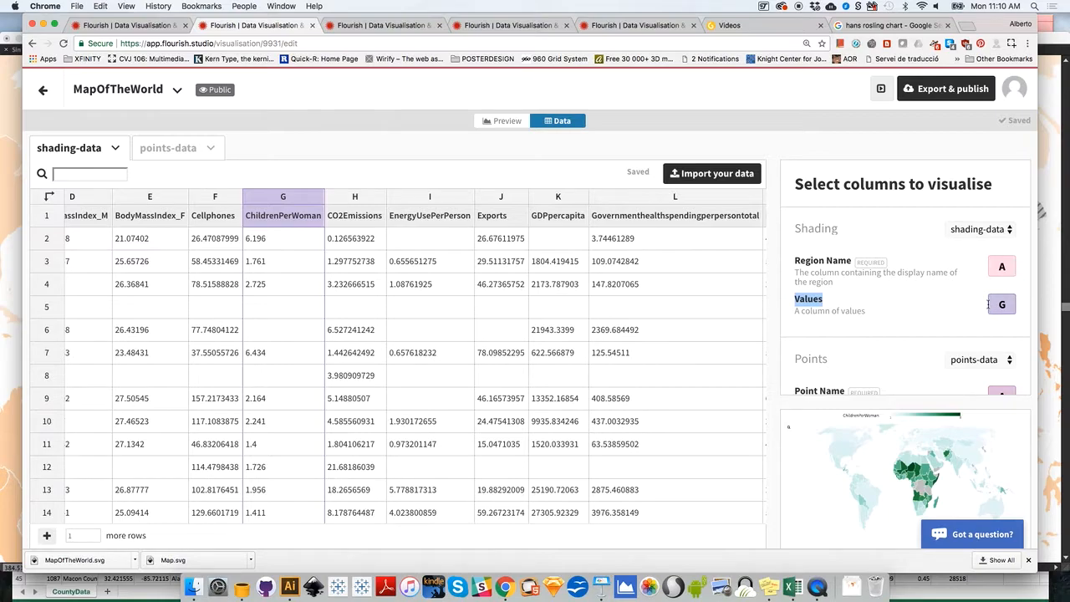
mouse_move(895, 290)
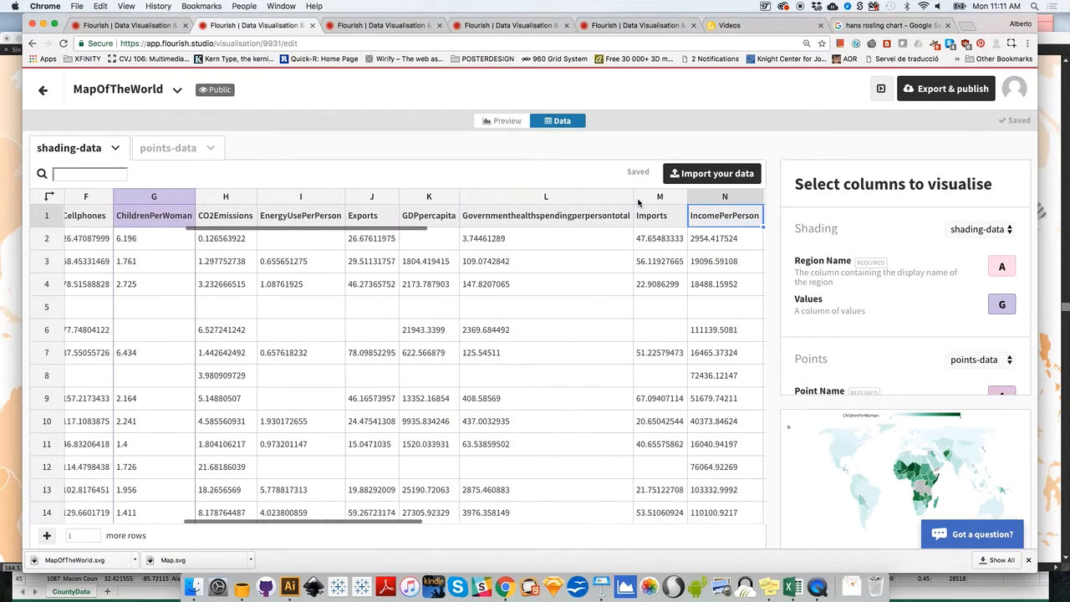
scroll(right, 3)
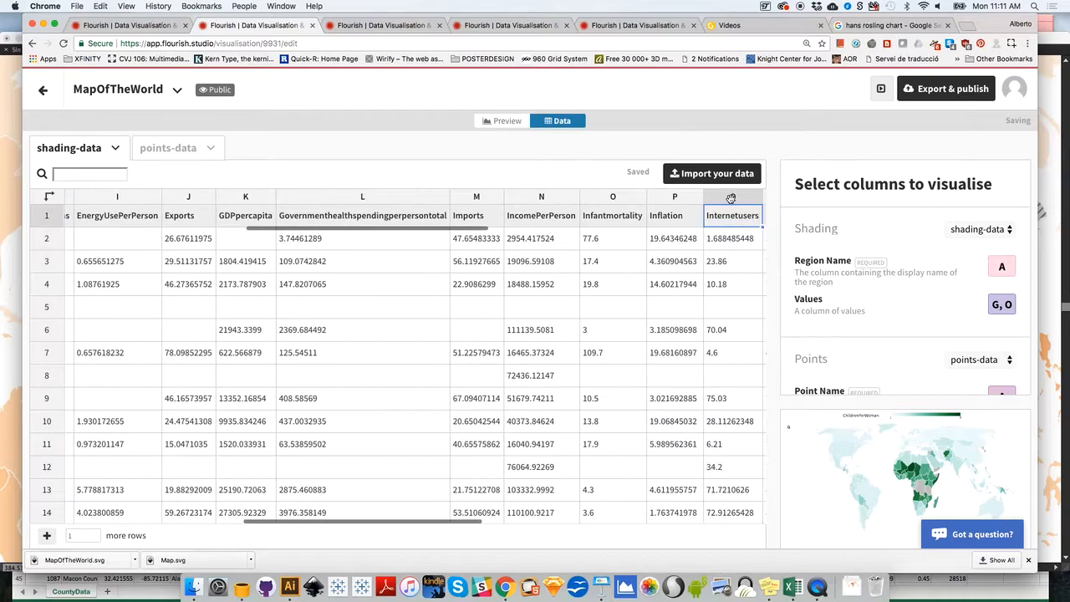
scroll(right, 3)
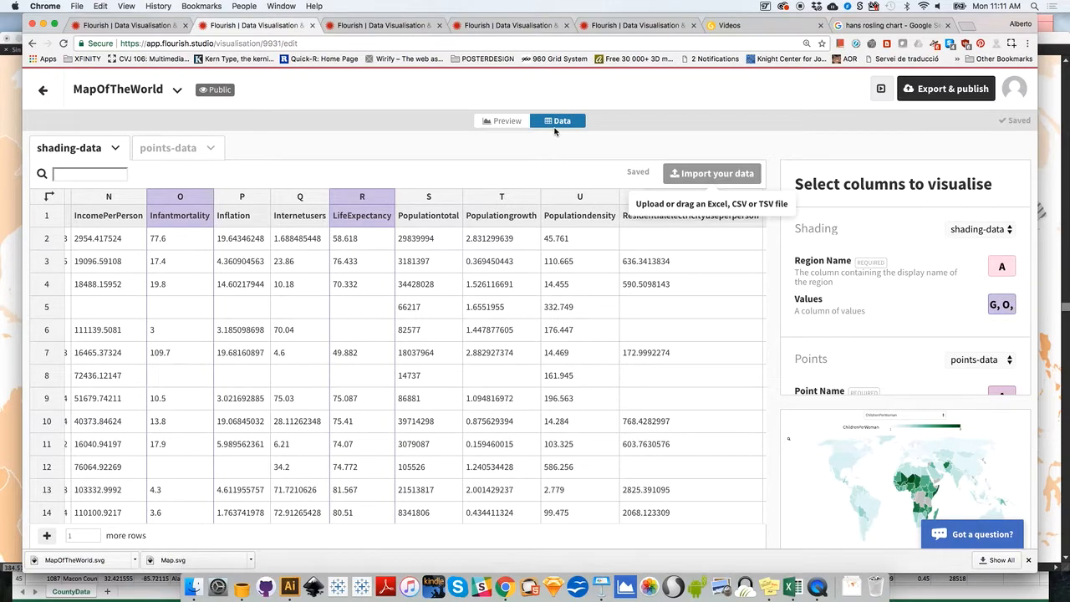
In Preview, switch the map's shading to Infantmortality and then LifeExpectancy via the column switcher.
click(502, 120)
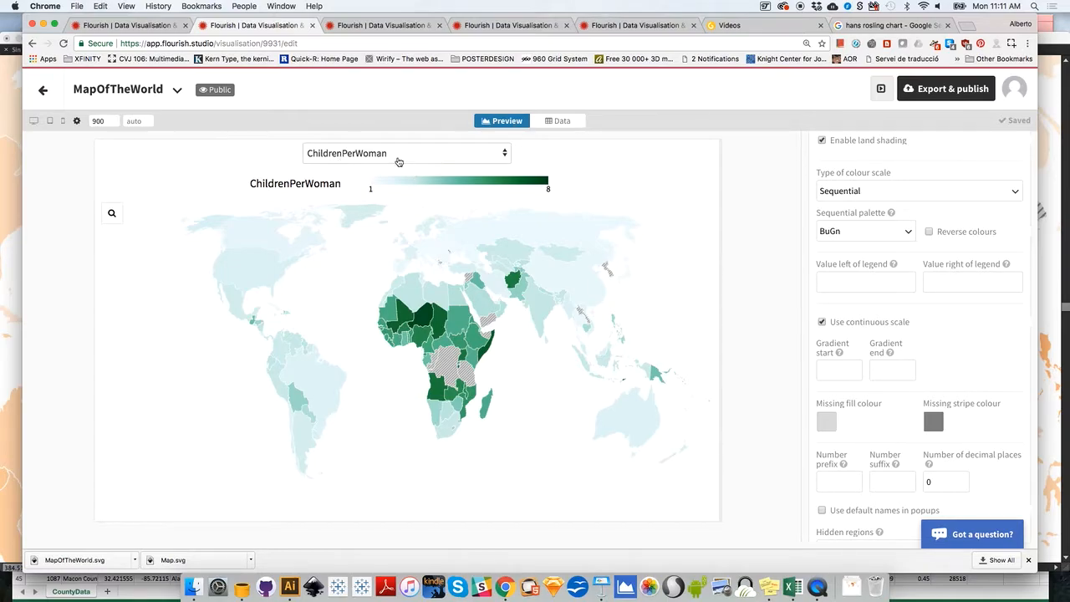
click(408, 154)
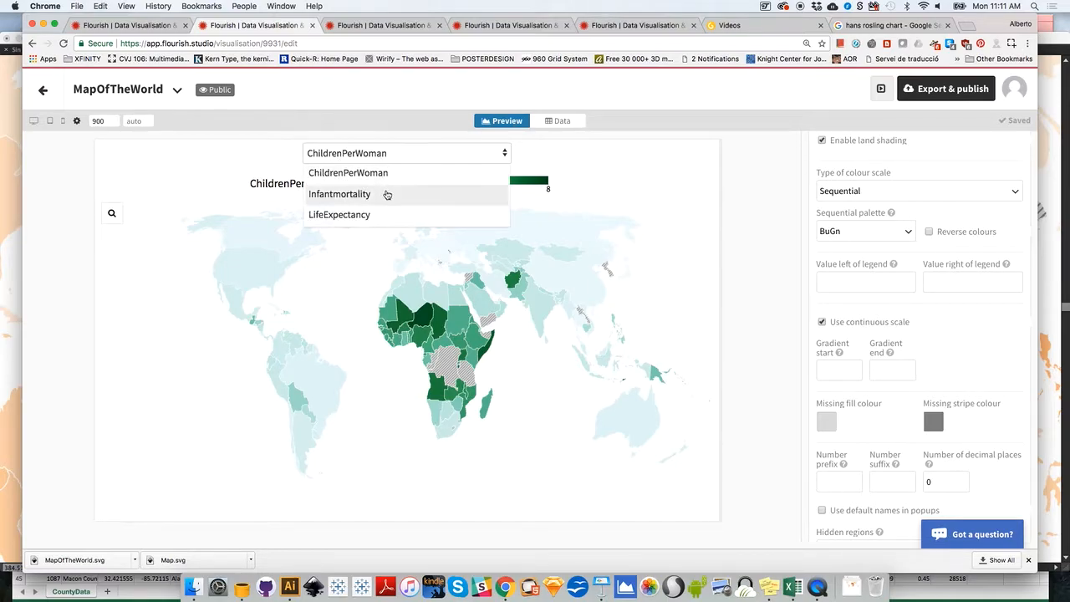
click(338, 194)
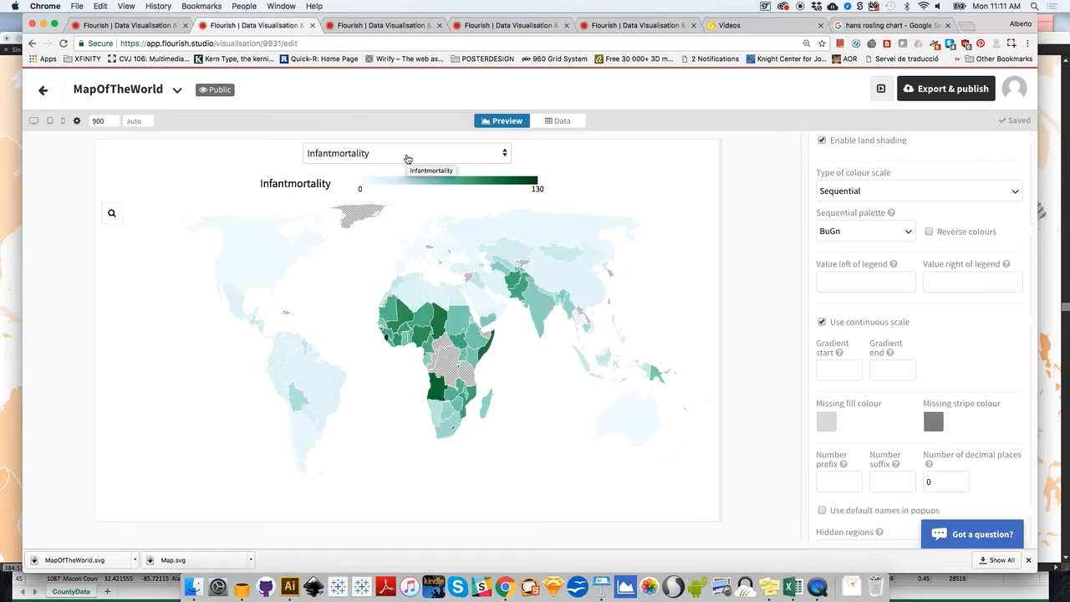
click(405, 154)
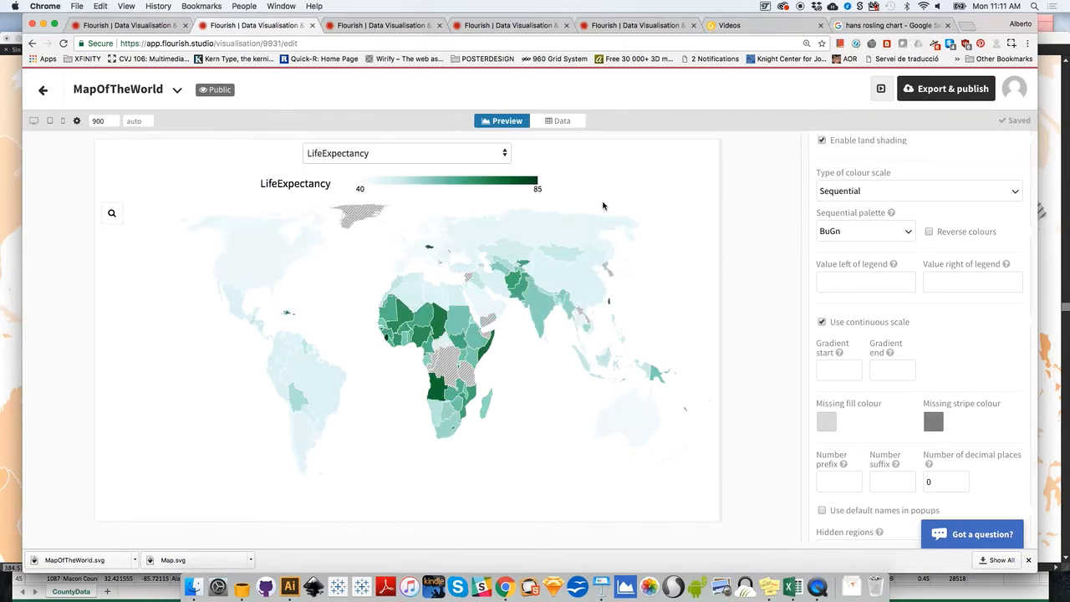
click(503, 154)
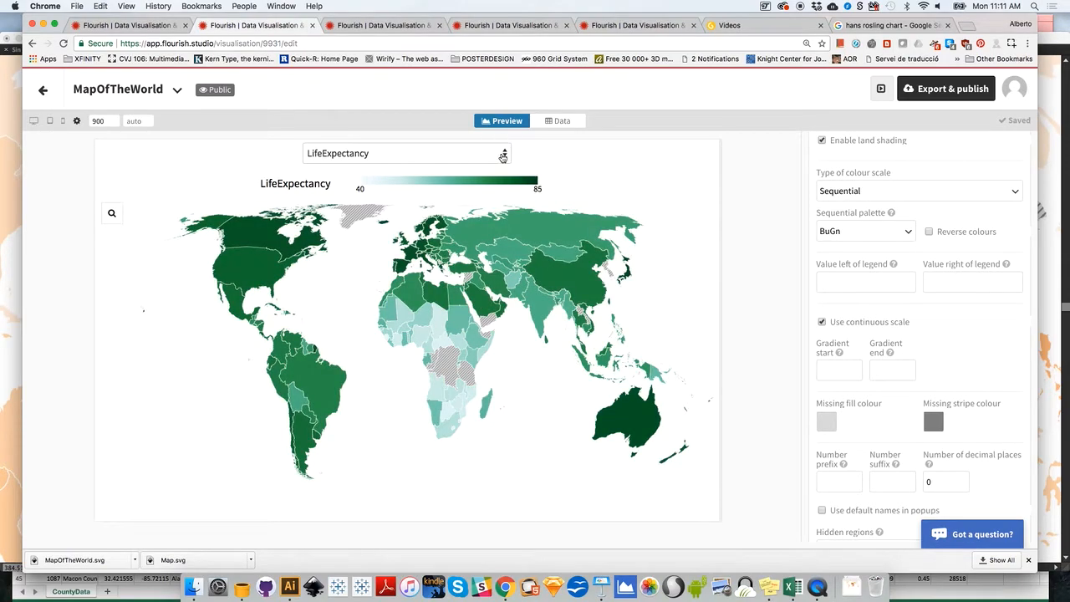
Switch shading back through Infantmortality to ChildrenPerWoman and return to the data sheet to add Populationgrowth.
click(405, 154)
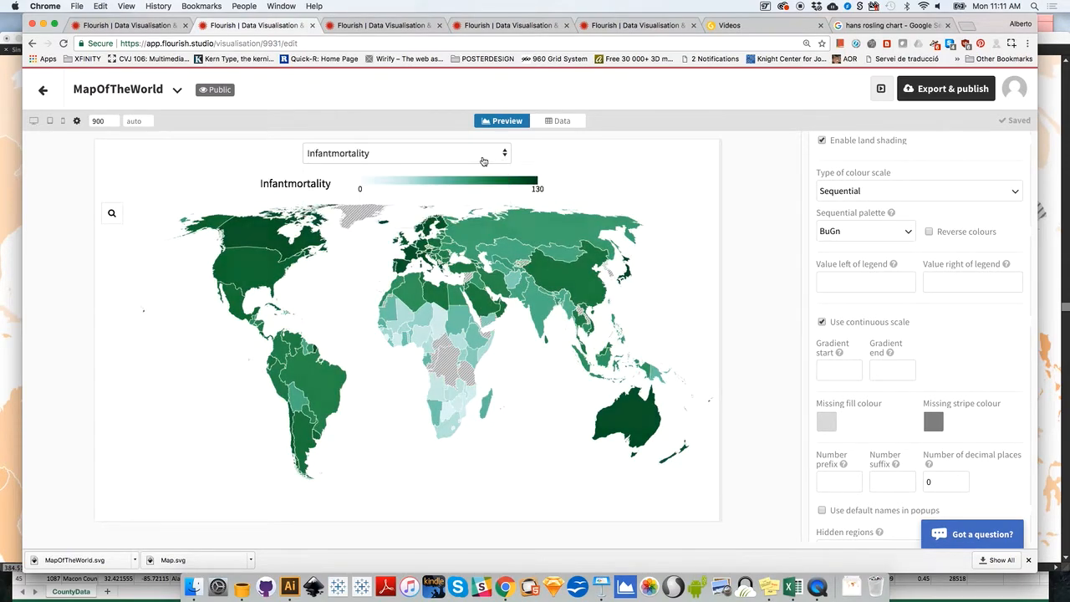
click(404, 153)
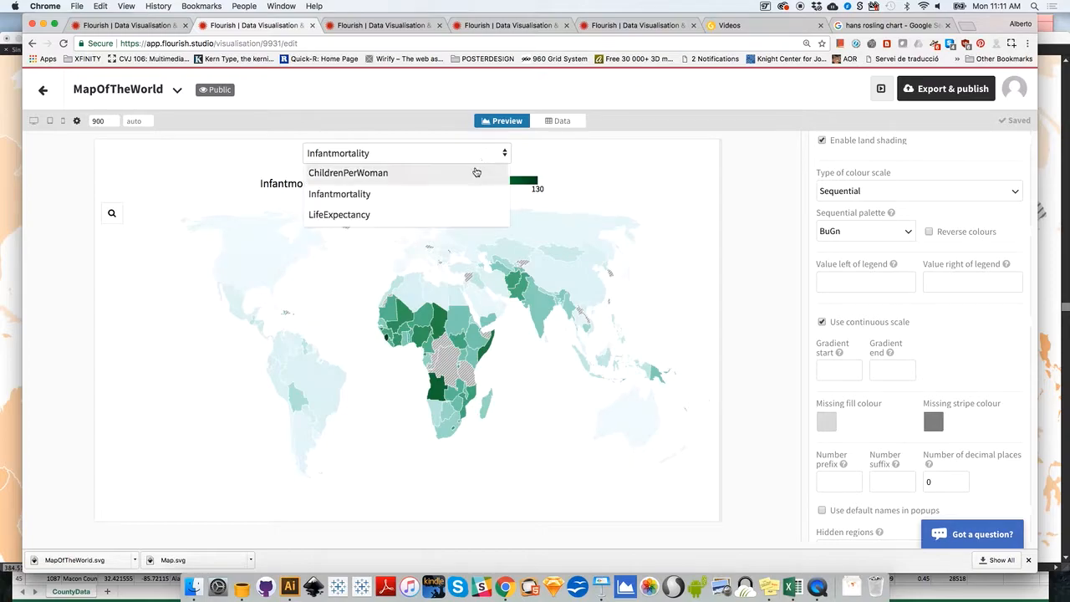
click(347, 172)
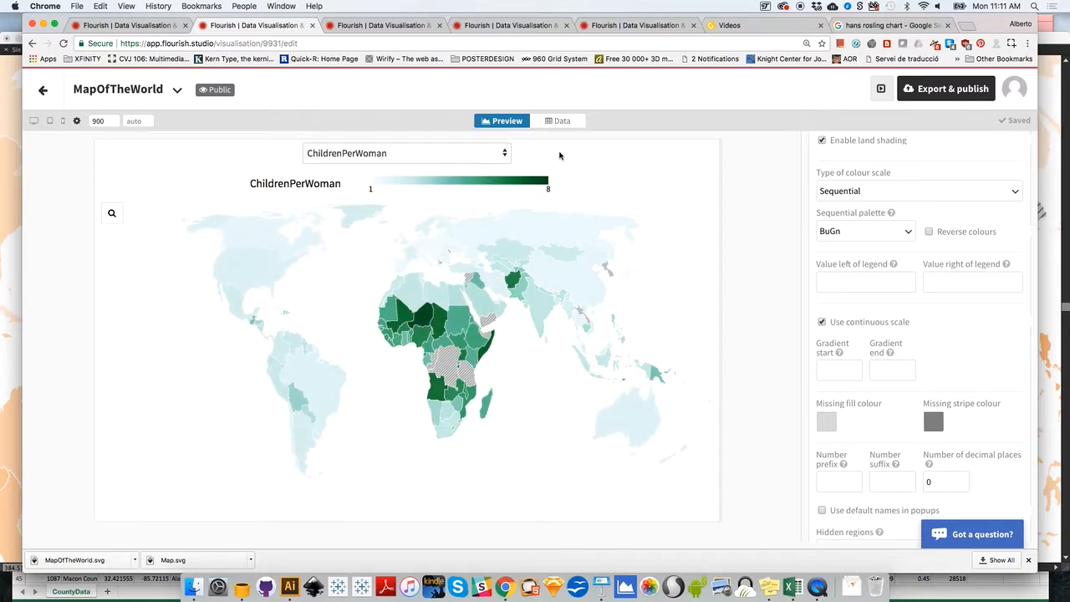
mouse_move(495, 190)
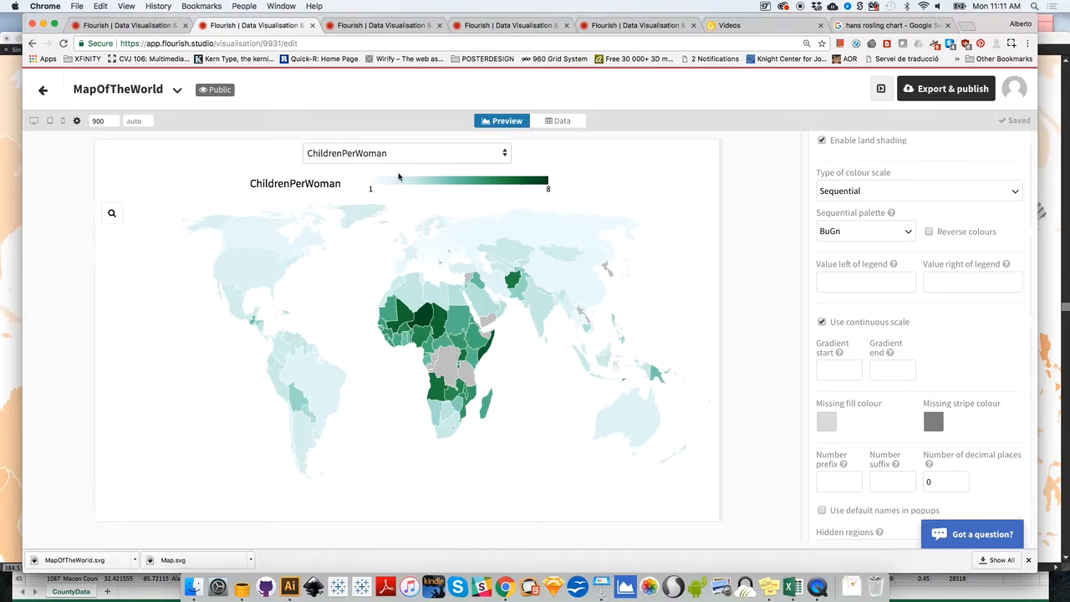
click(558, 120)
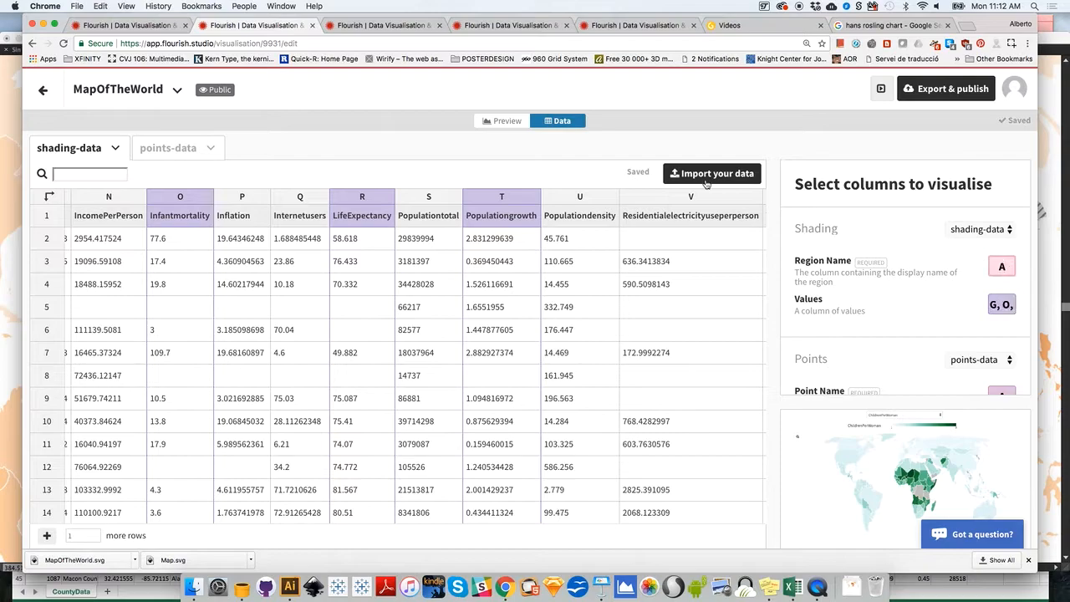
Shade the map by the new Populationgrowth column in Preview.
click(501, 121)
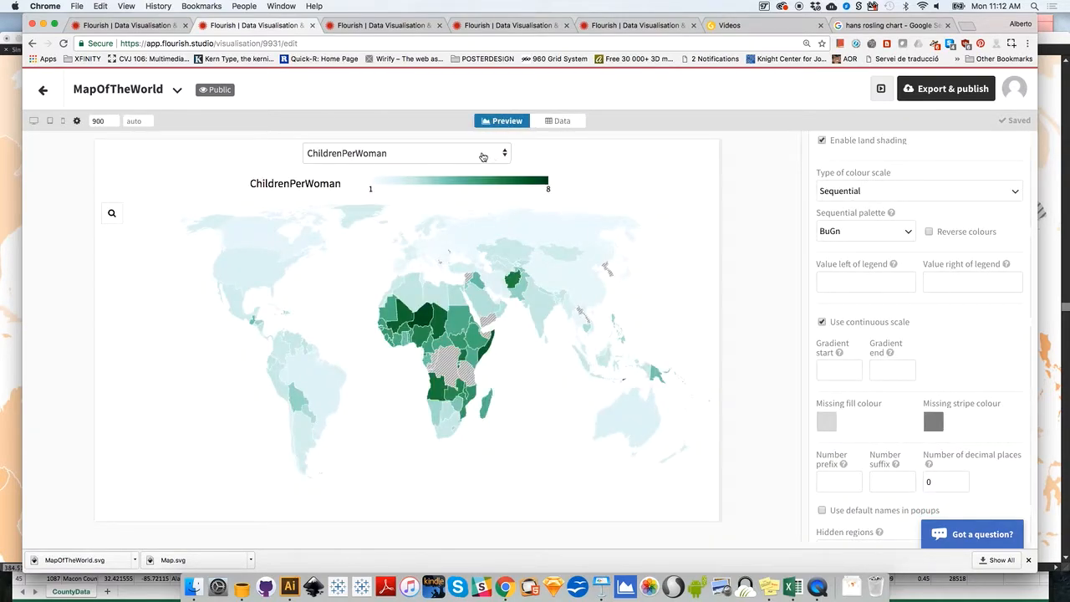
click(404, 154)
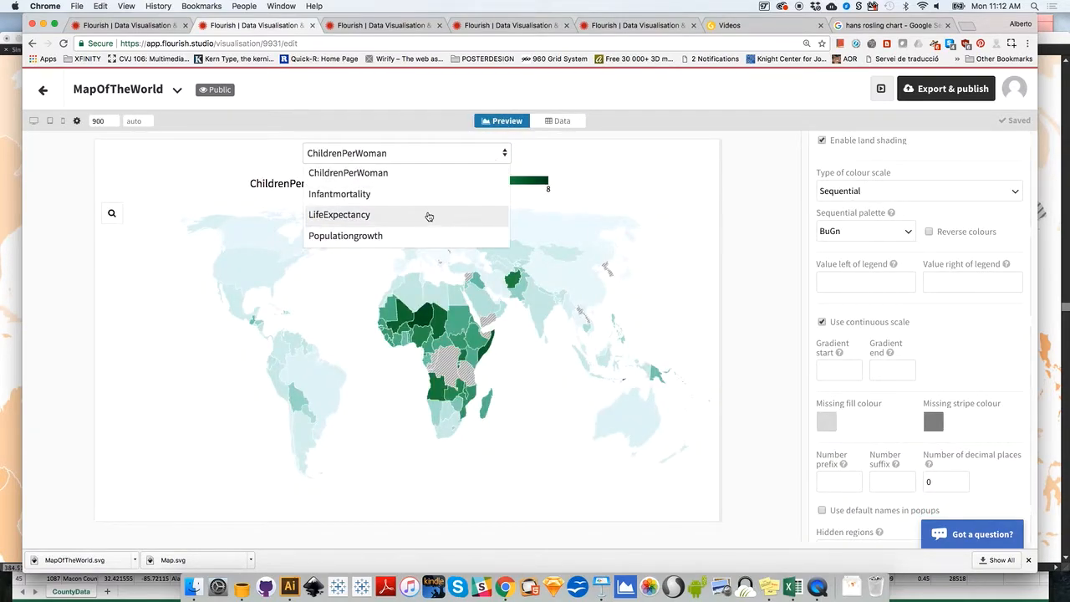
click(345, 236)
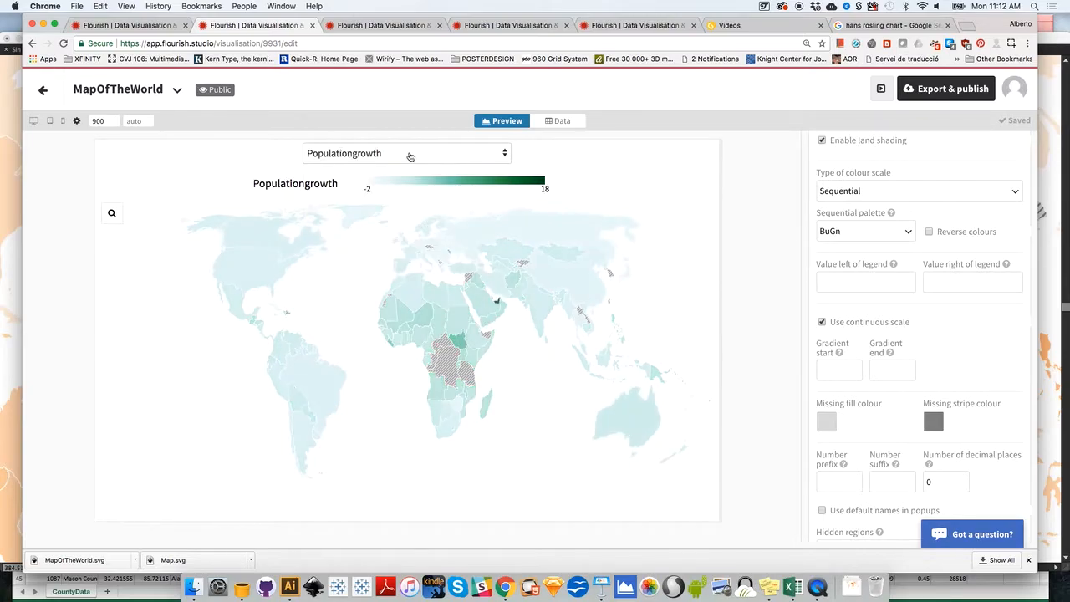
mouse_move(349, 209)
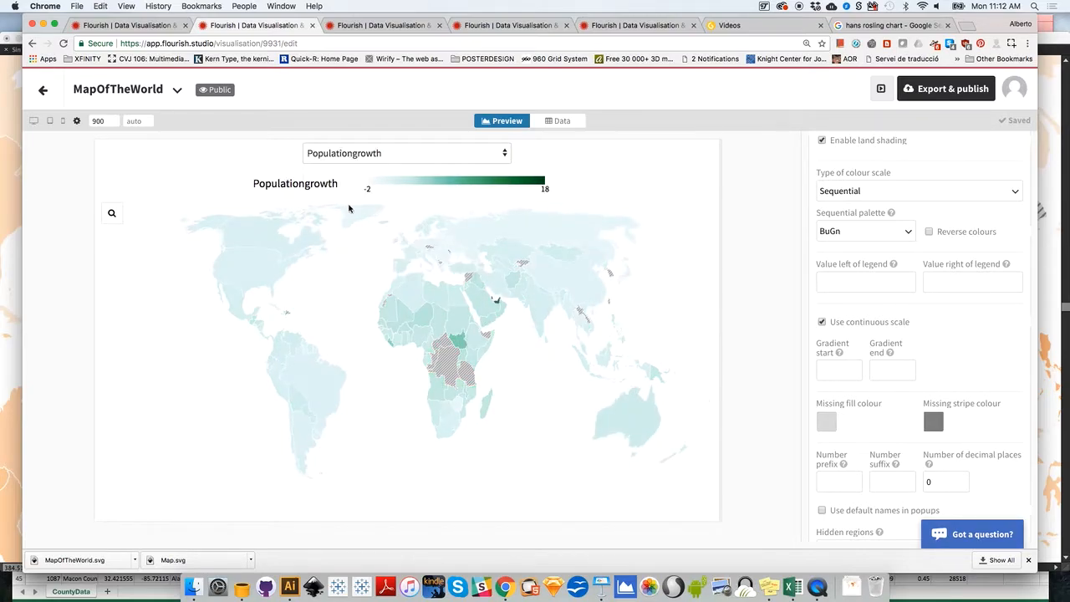
mouse_move(543, 301)
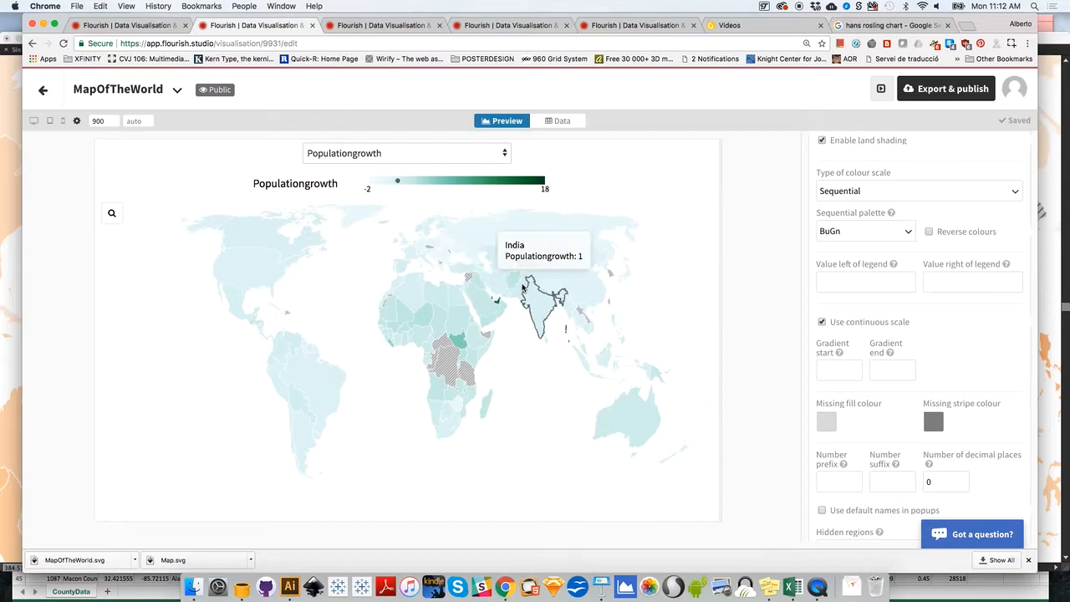
mouse_move(475, 338)
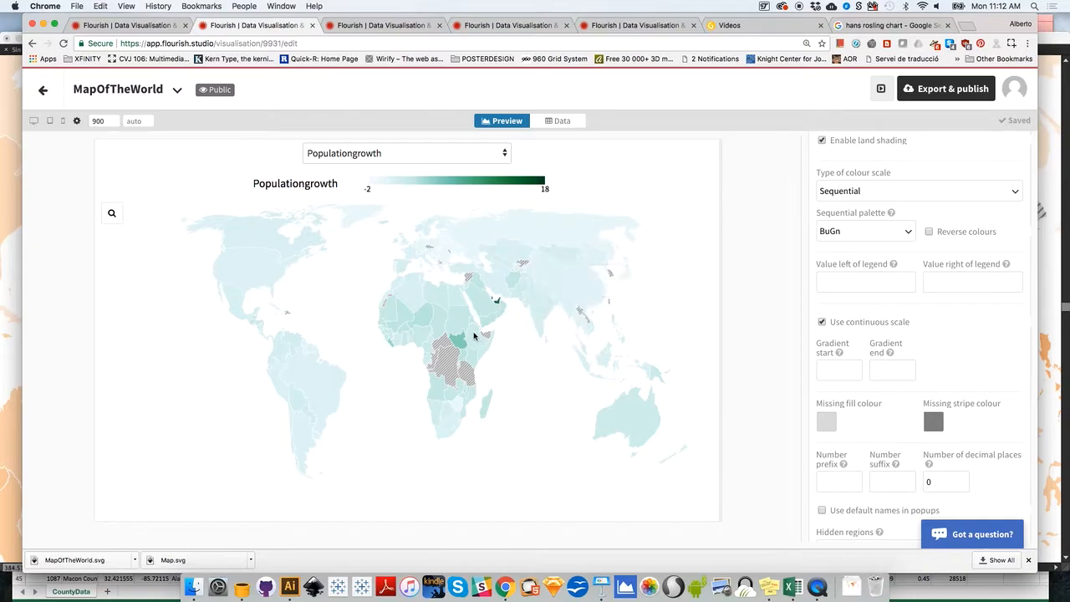
mouse_move(455, 371)
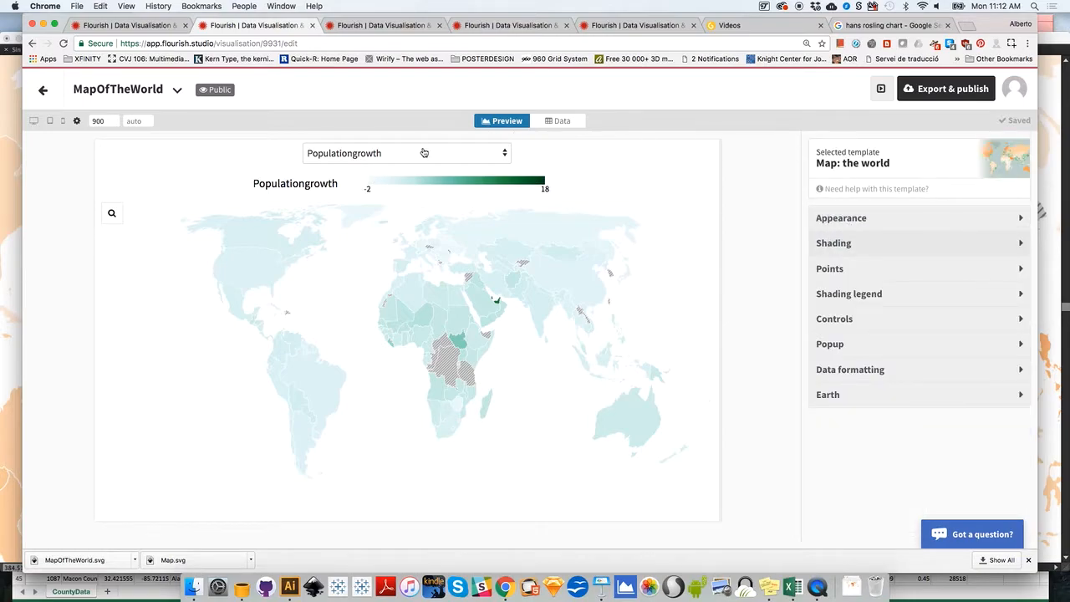
mouse_move(438, 158)
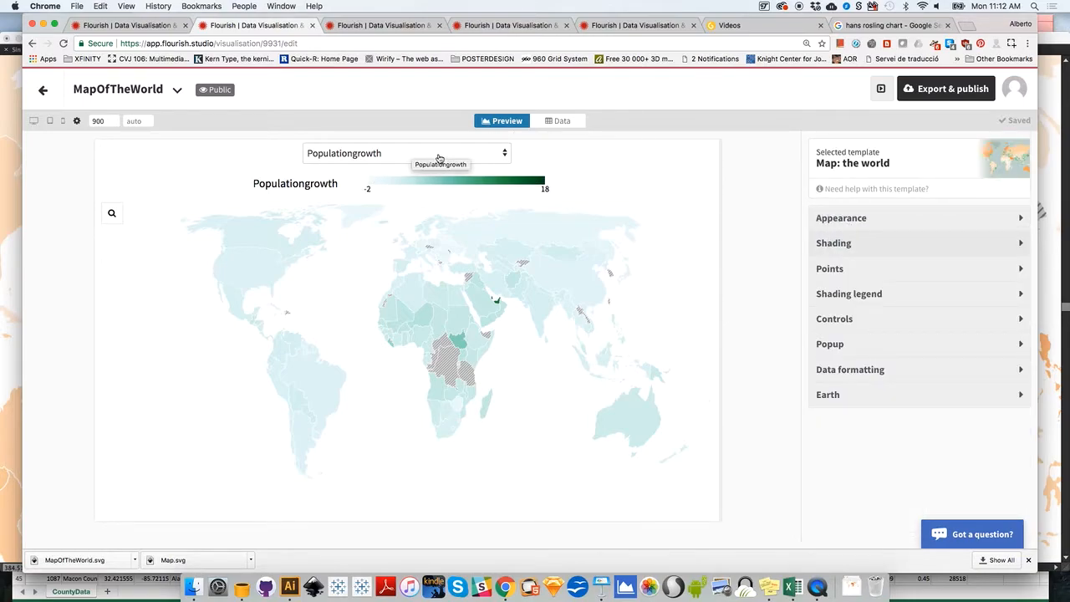
mouse_move(752, 344)
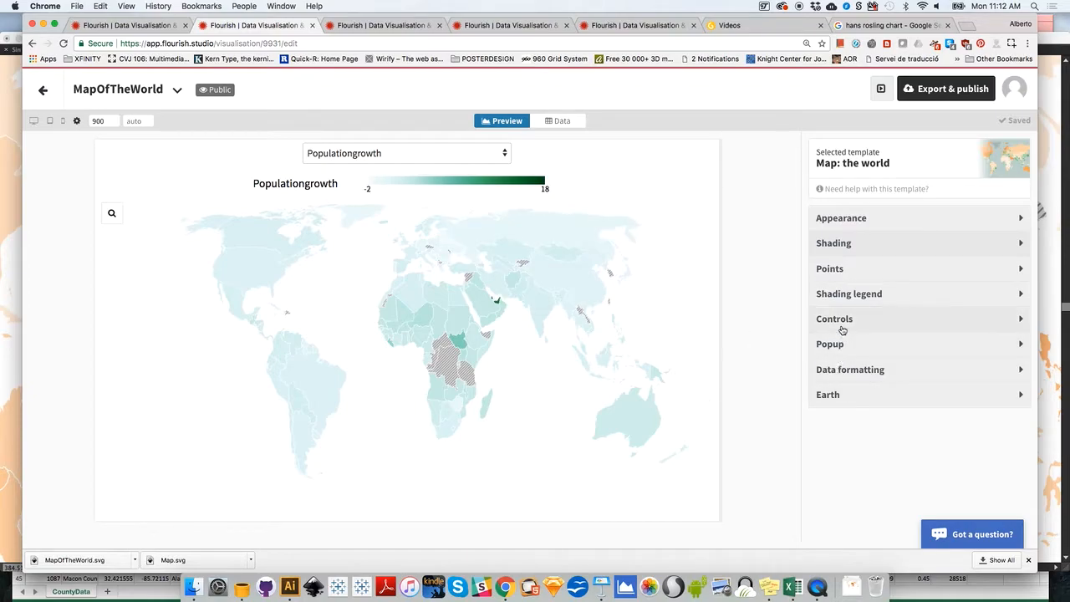
In Controls settings, test the button group switching between ChildrenPerWoman and Infantmortality.
click(834, 318)
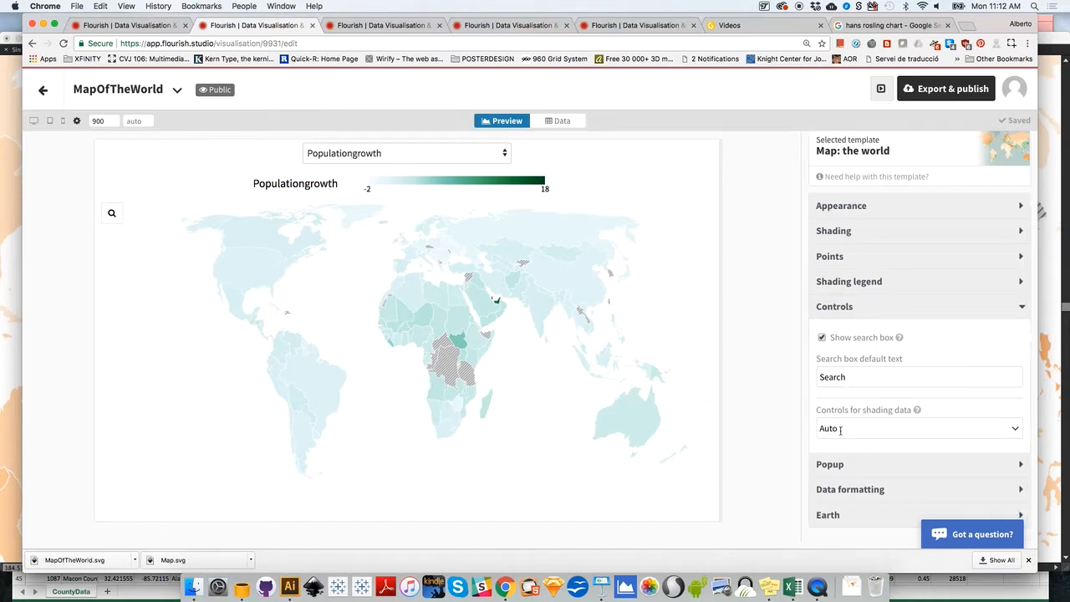
click(918, 428)
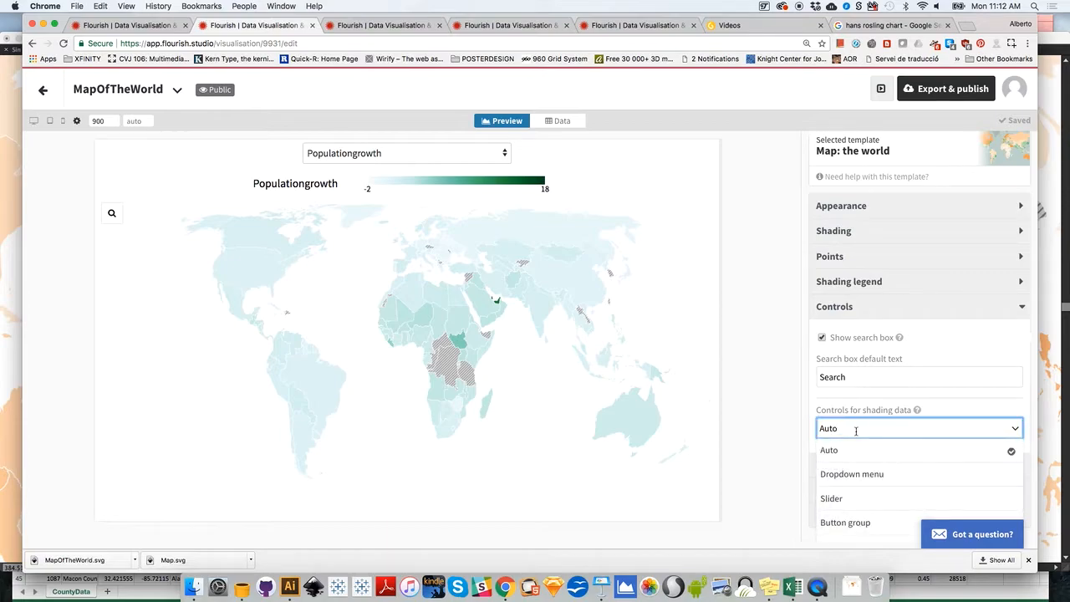
mouse_move(856, 498)
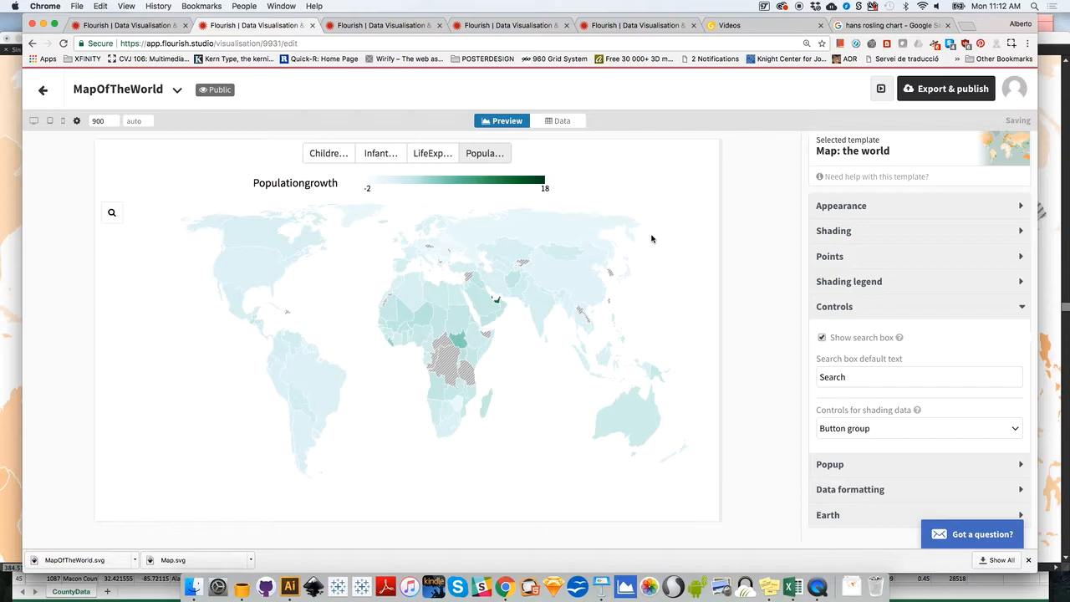
click(381, 154)
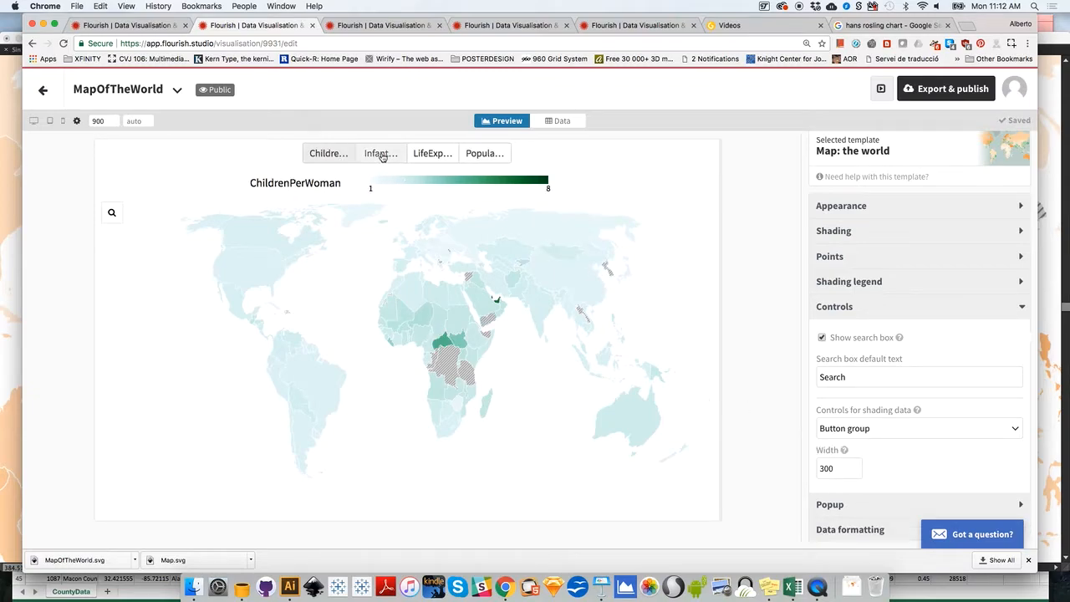
click(383, 25)
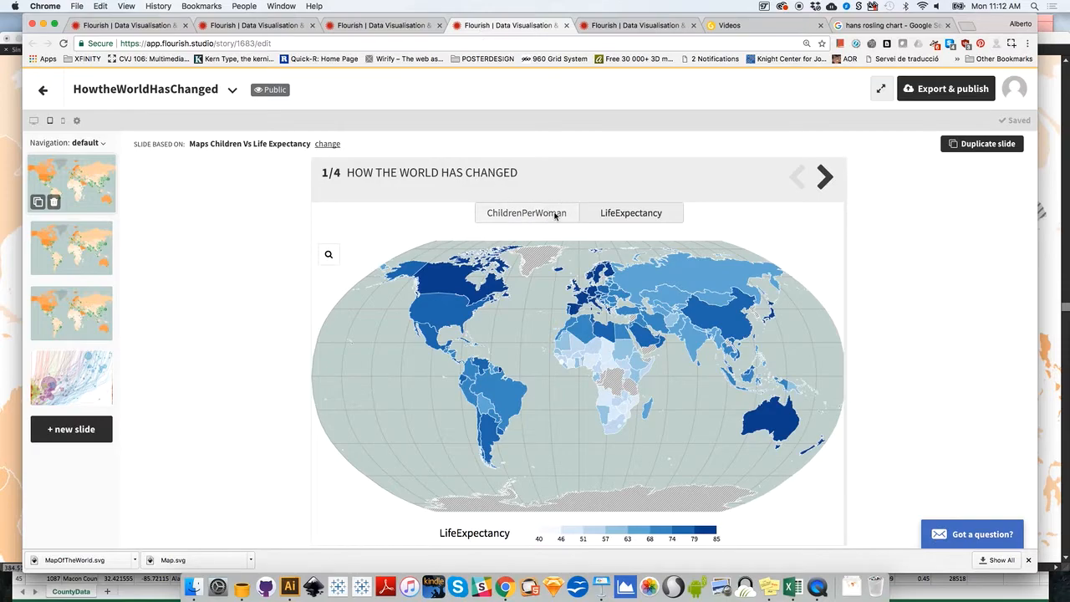
click(525, 212)
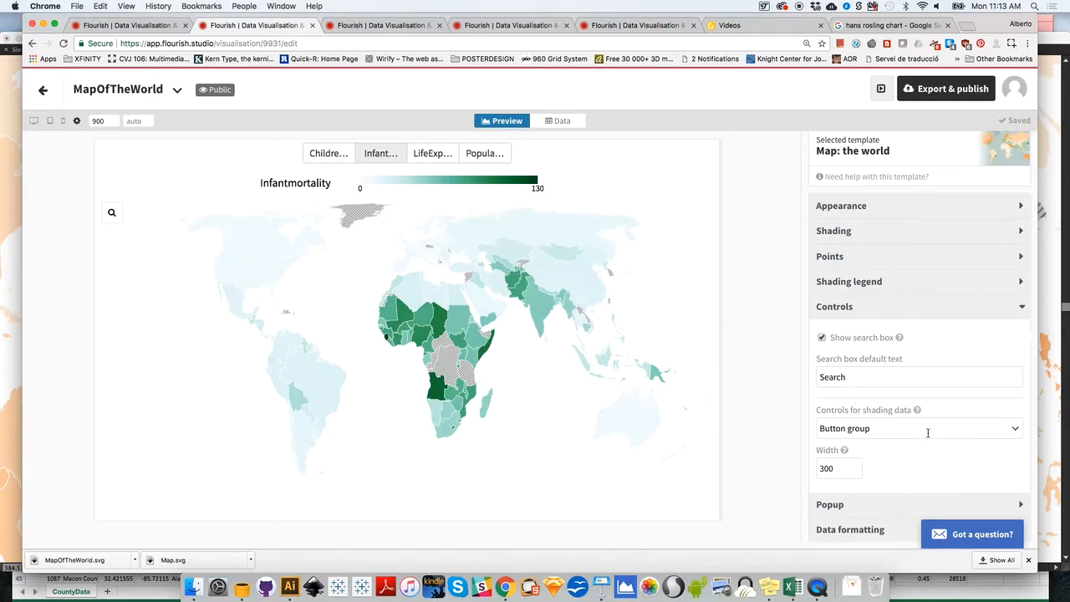
Try a slider control stepping to LifeExpectancy, then set the shading control to a dropdown menu.
click(920, 428)
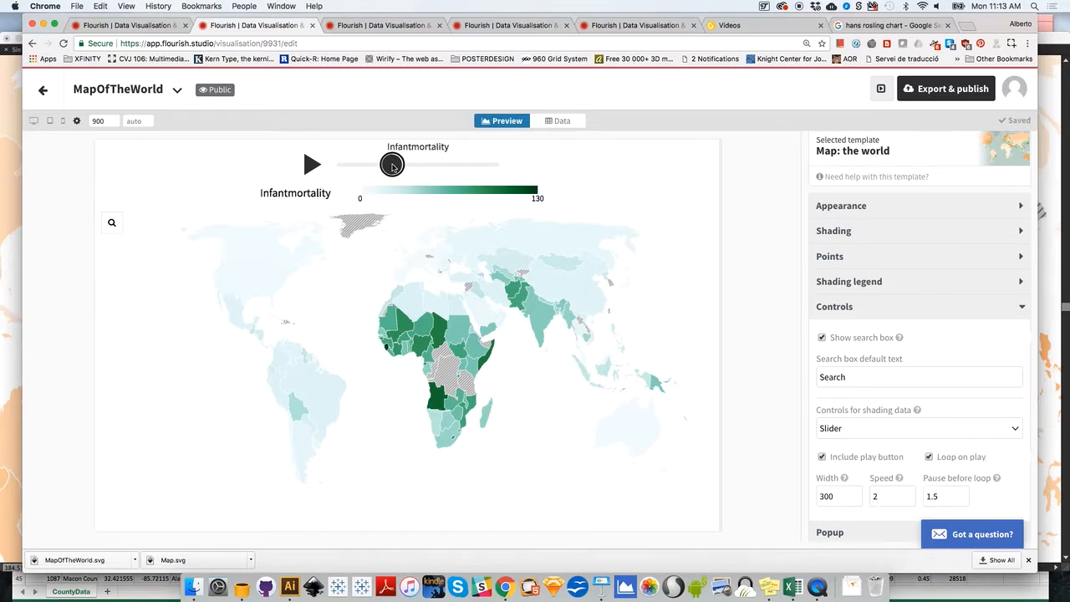
drag(391, 163, 415, 164)
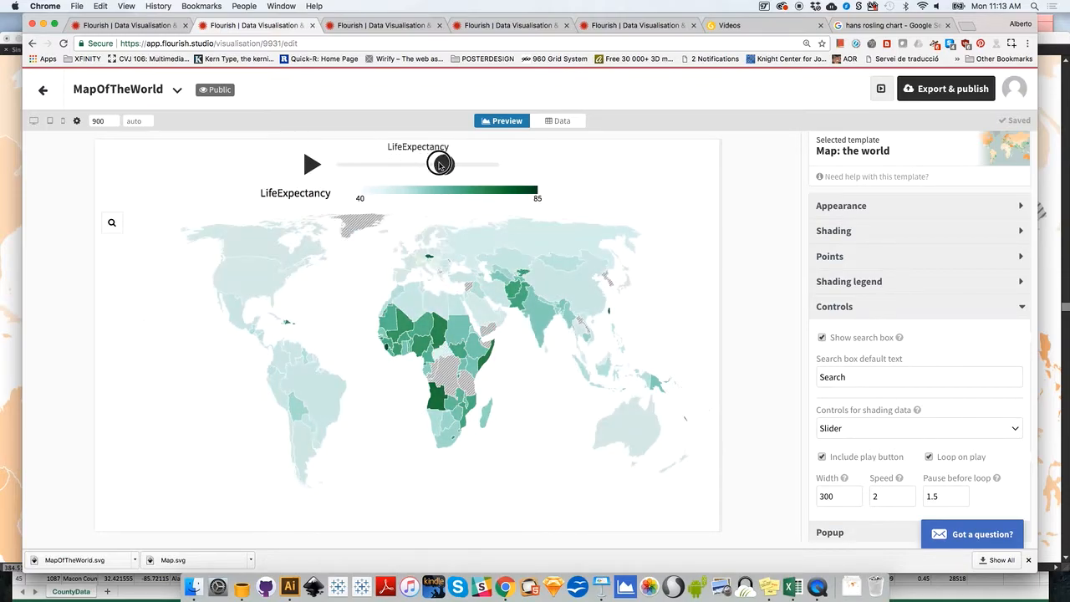
drag(442, 164, 444, 164)
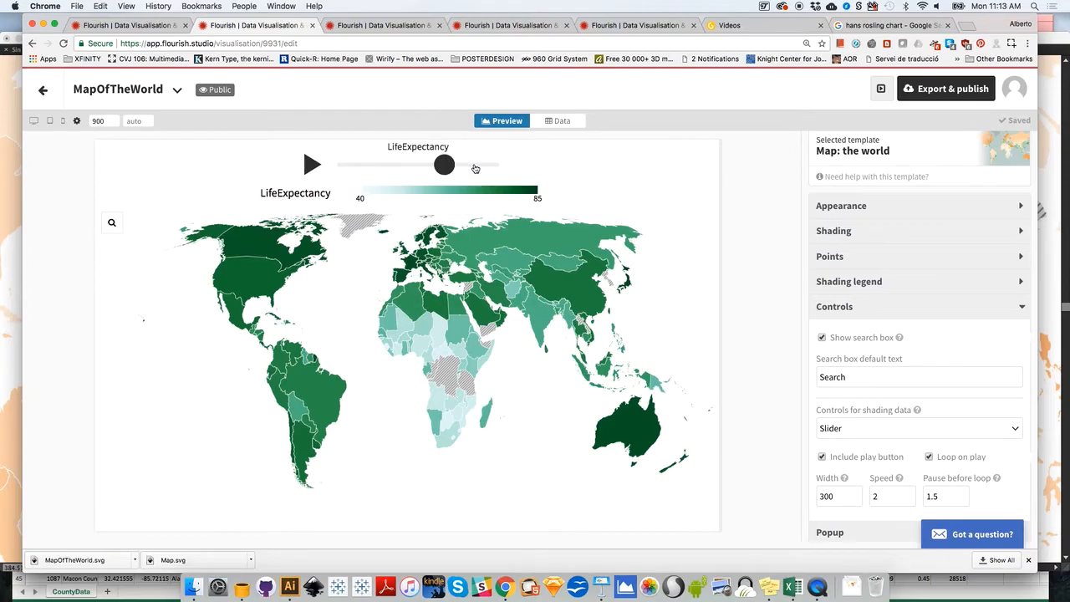
click(918, 428)
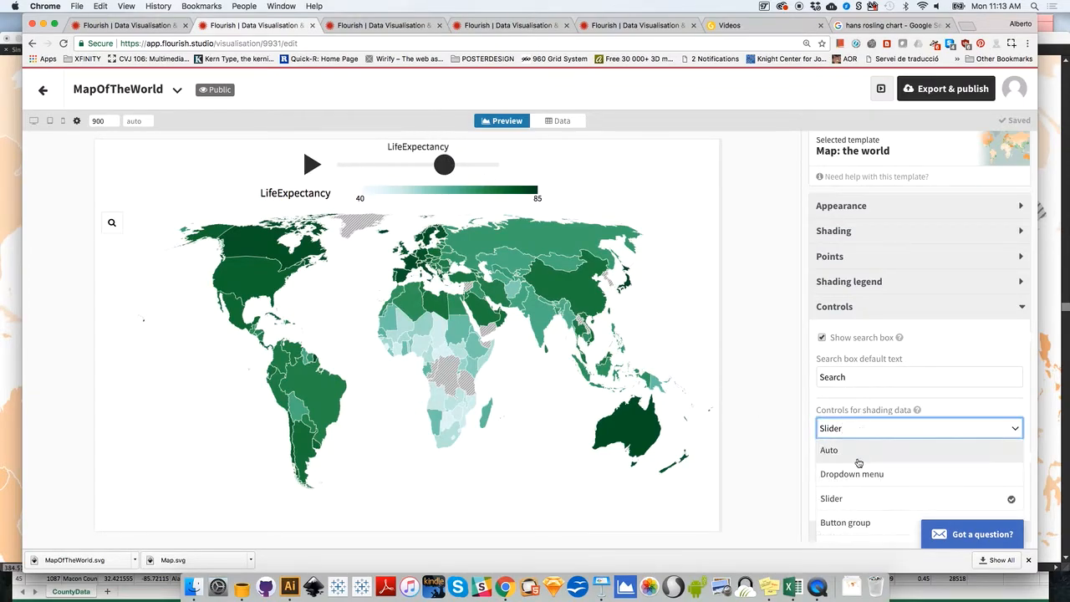
click(853, 475)
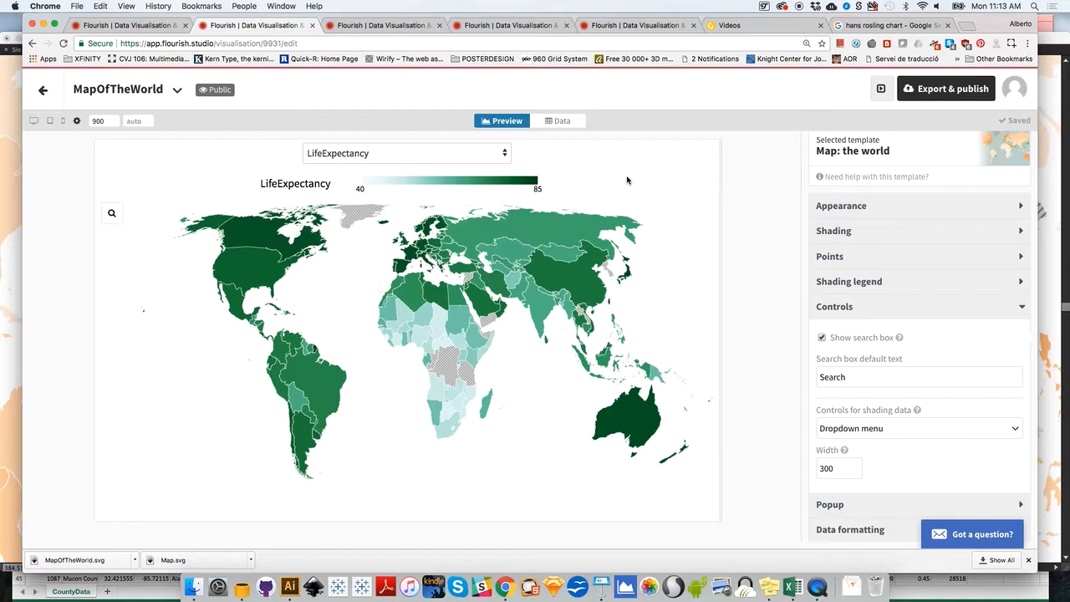
mouse_move(479, 145)
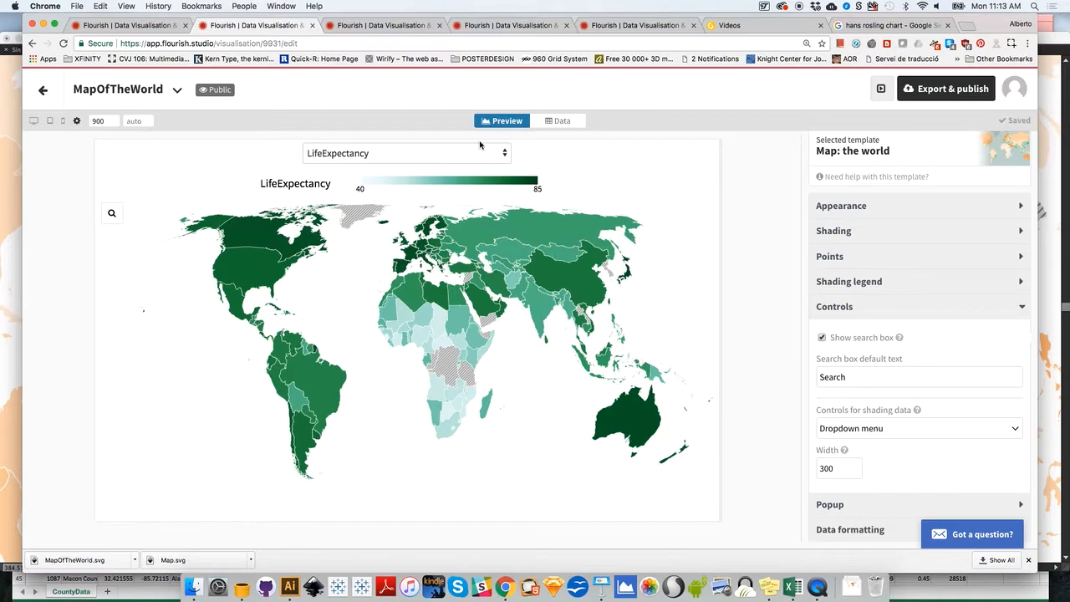
In Earth settings, try the Boggs, Bottomley and Braun's Stereographic projections.
click(834, 306)
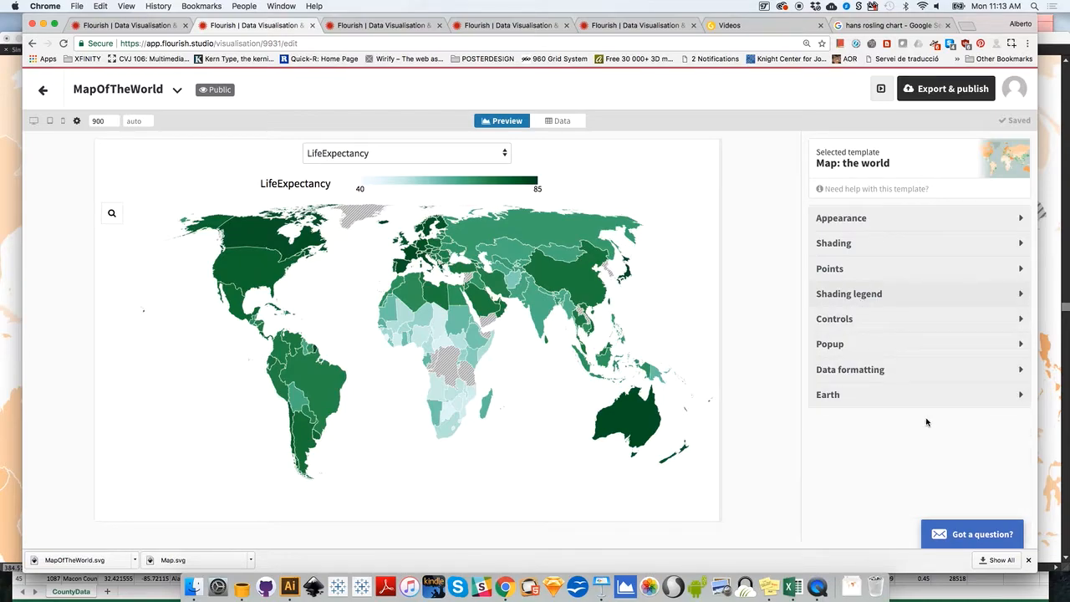
click(827, 394)
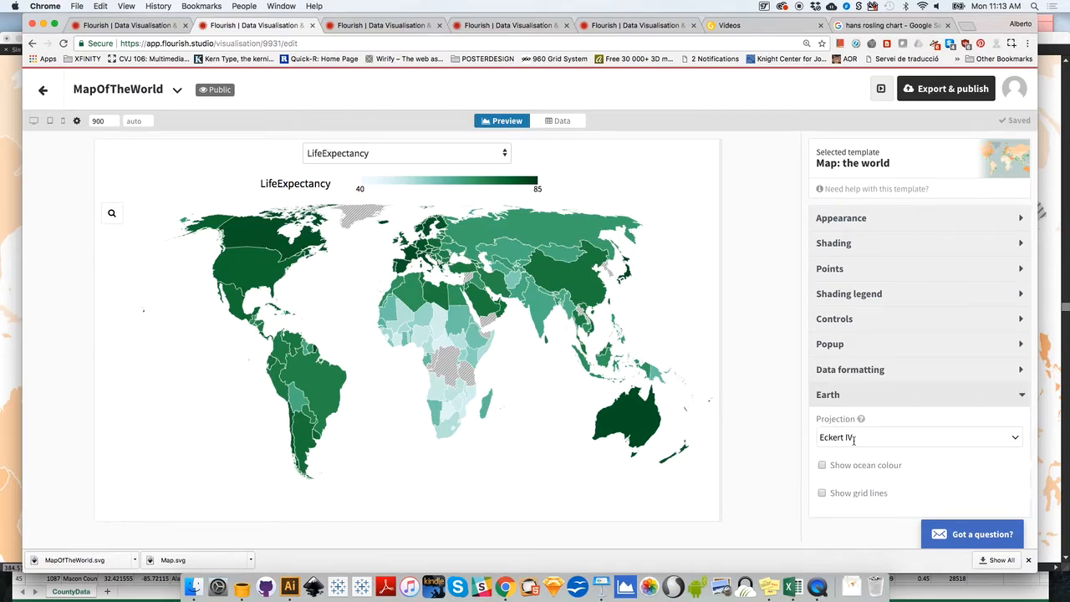
click(918, 437)
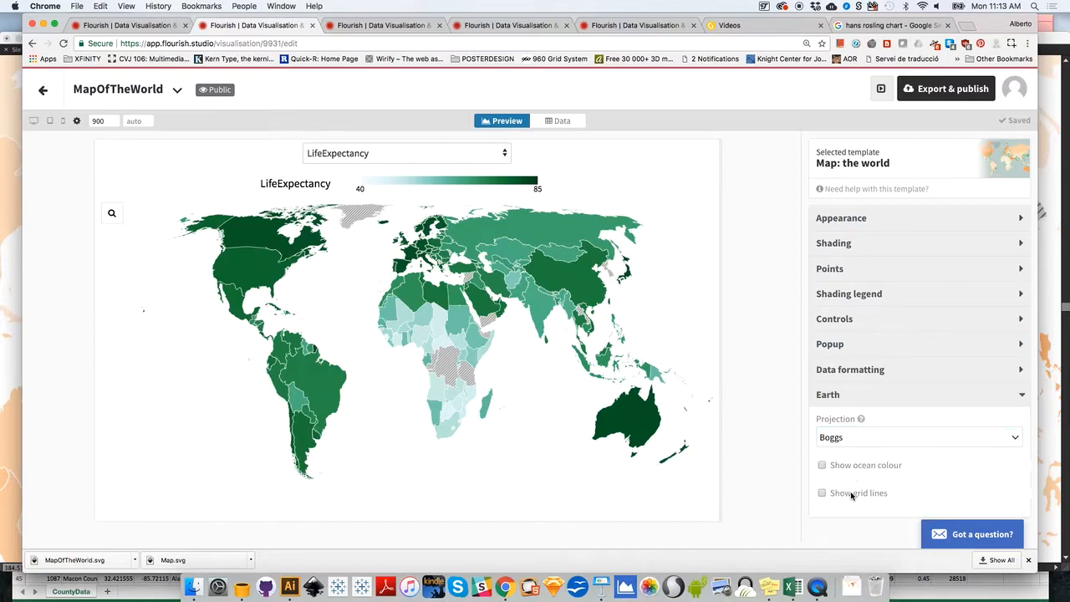
click(916, 436)
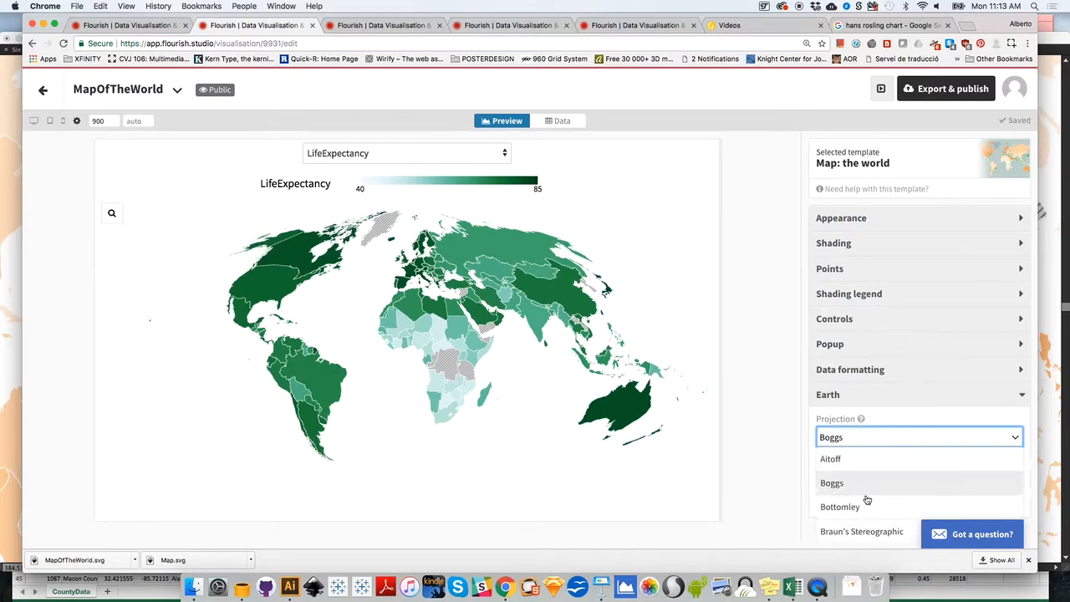
click(839, 507)
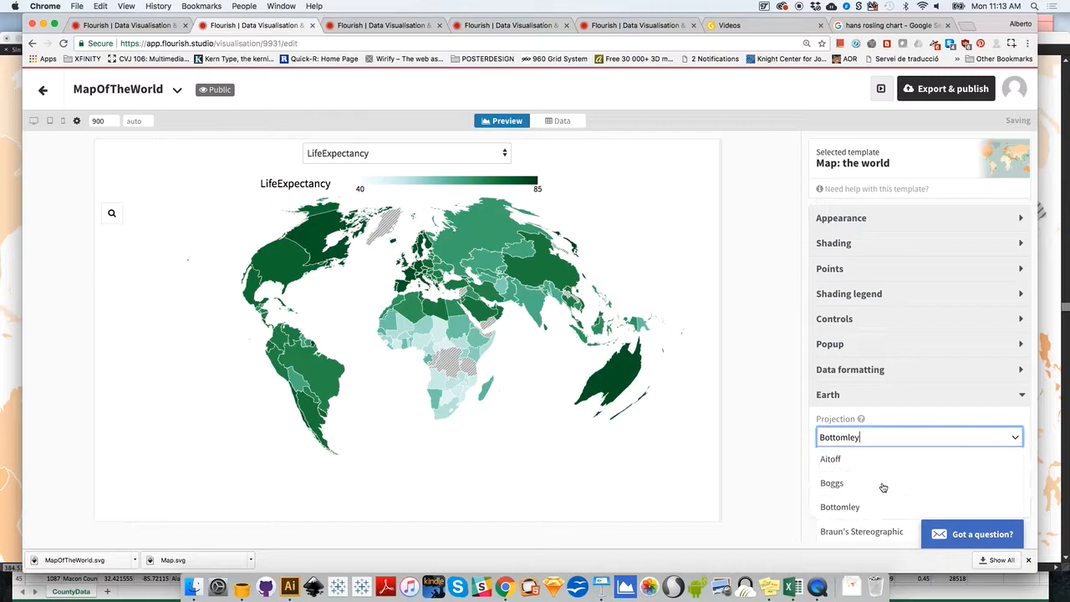
click(861, 531)
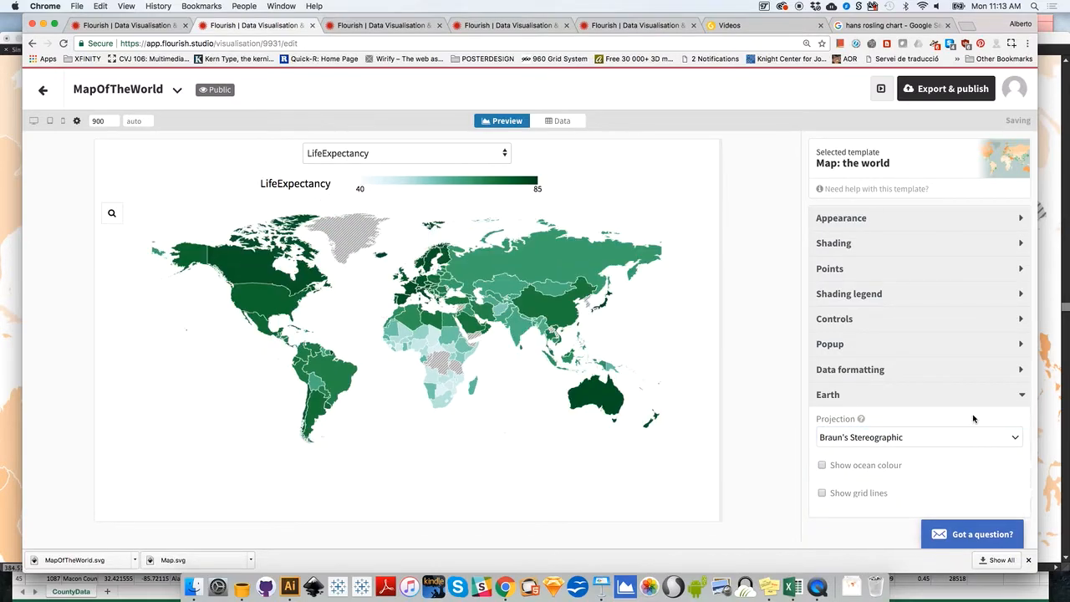
click(916, 436)
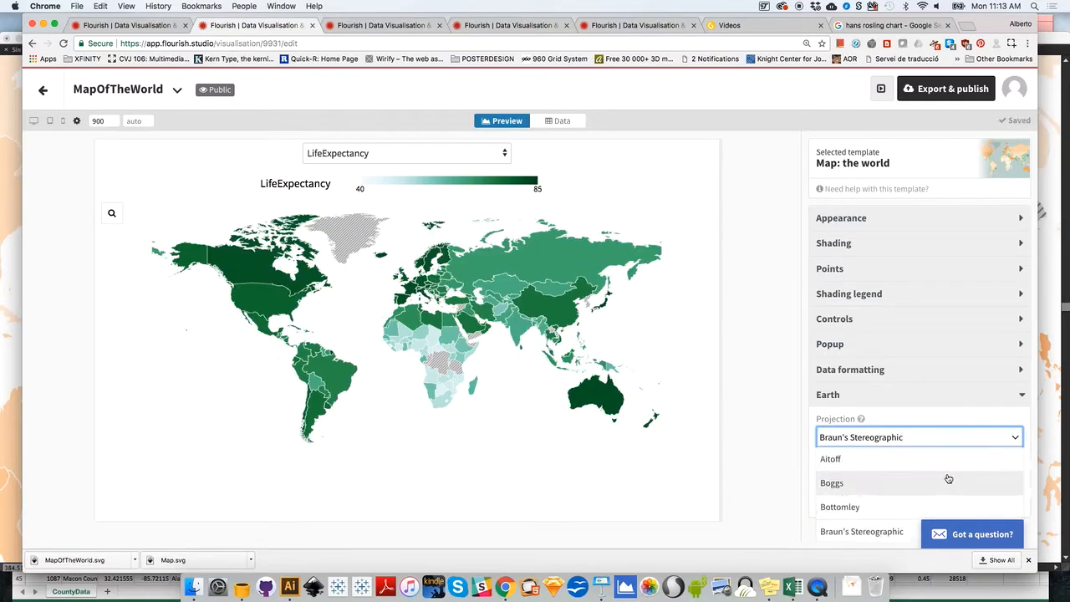
mouse_move(914, 458)
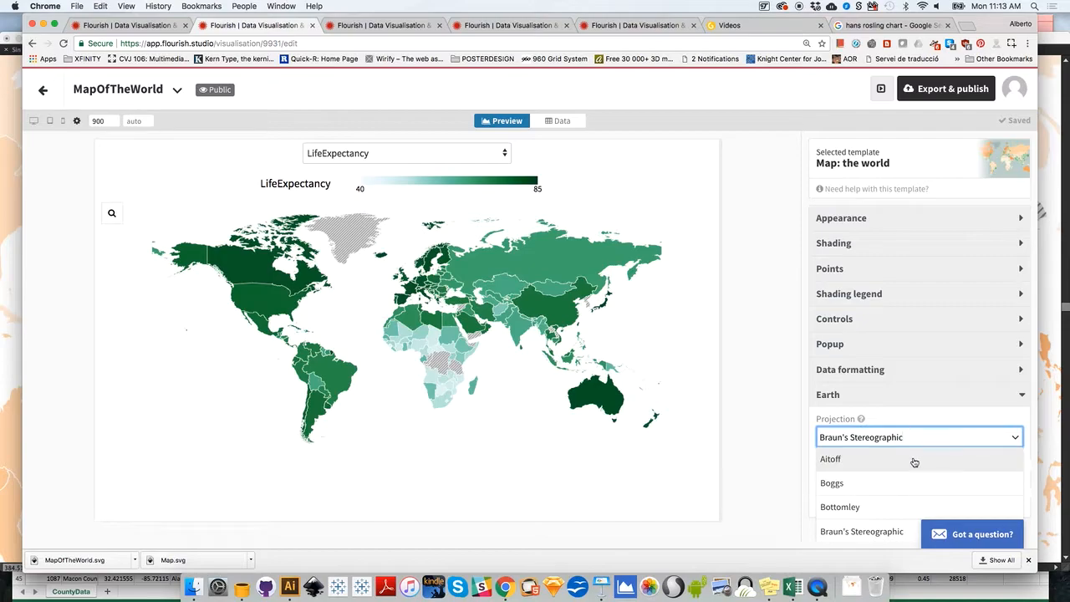
Try Aitoff and Boggs again, then search 'H' and apply the Hobo-Dyer projection.
click(829, 458)
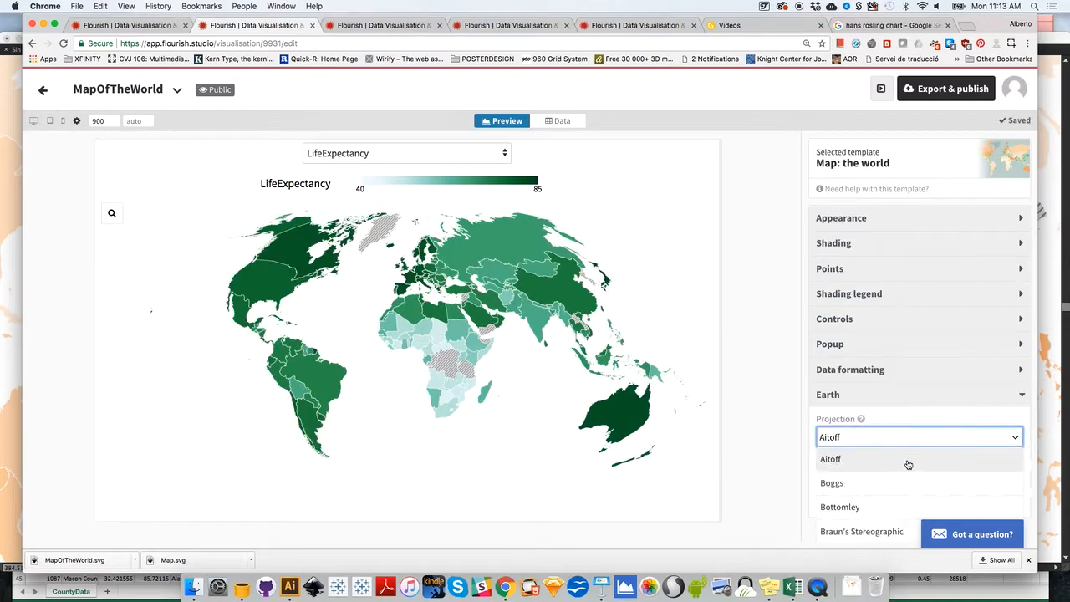
click(832, 482)
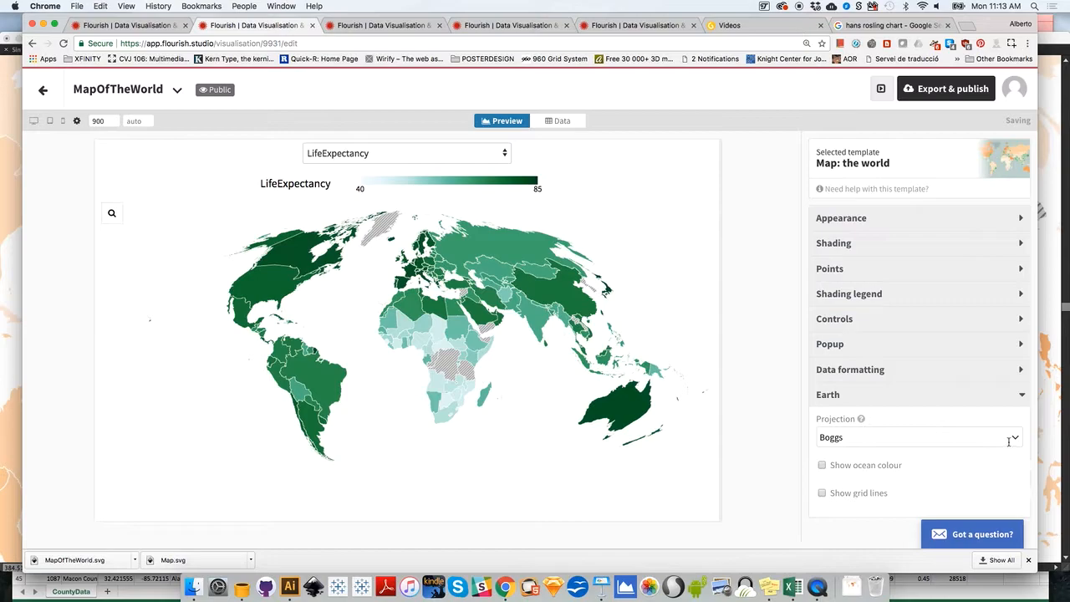
click(919, 436)
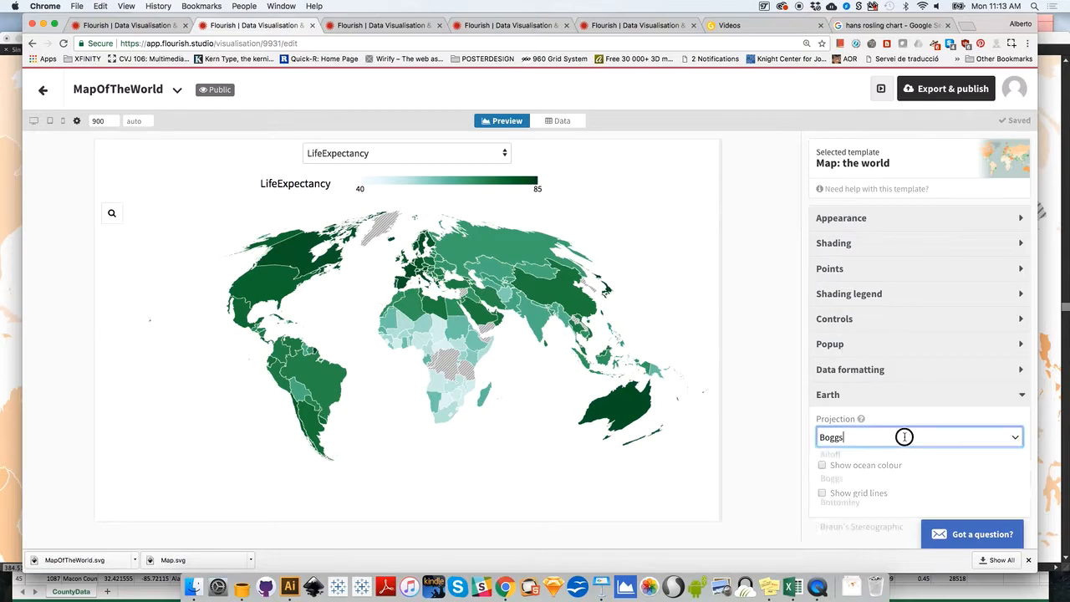
click(919, 436)
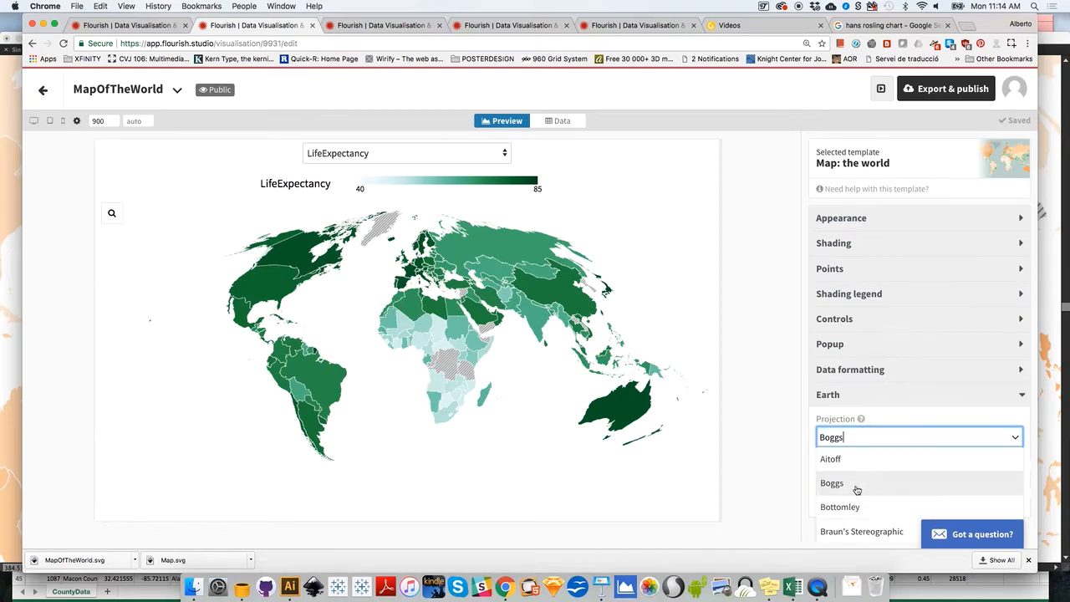
text(H)
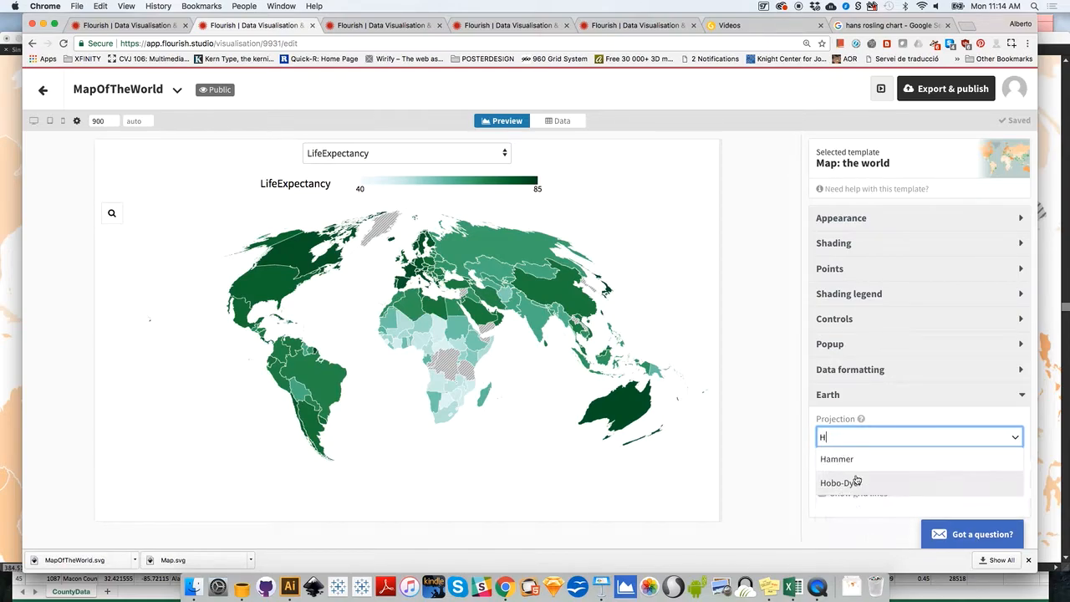
click(839, 481)
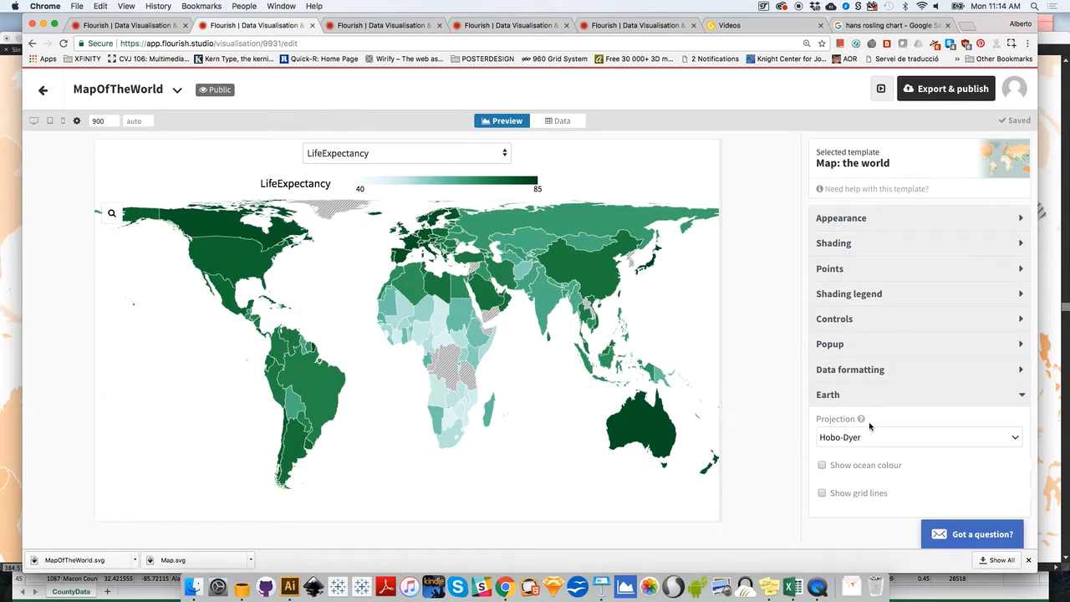
mouse_move(749, 279)
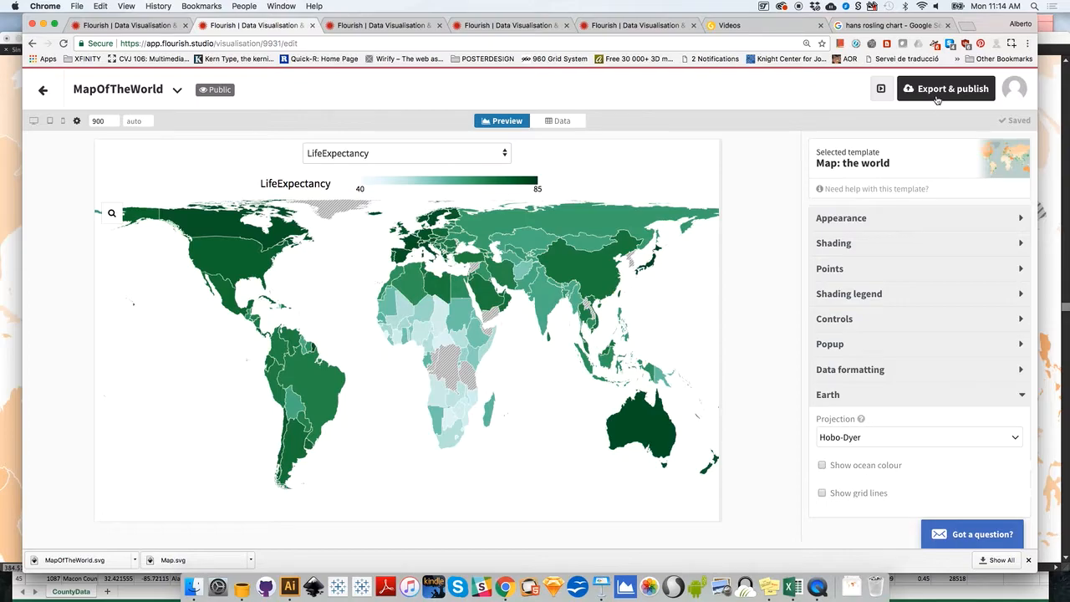
click(946, 88)
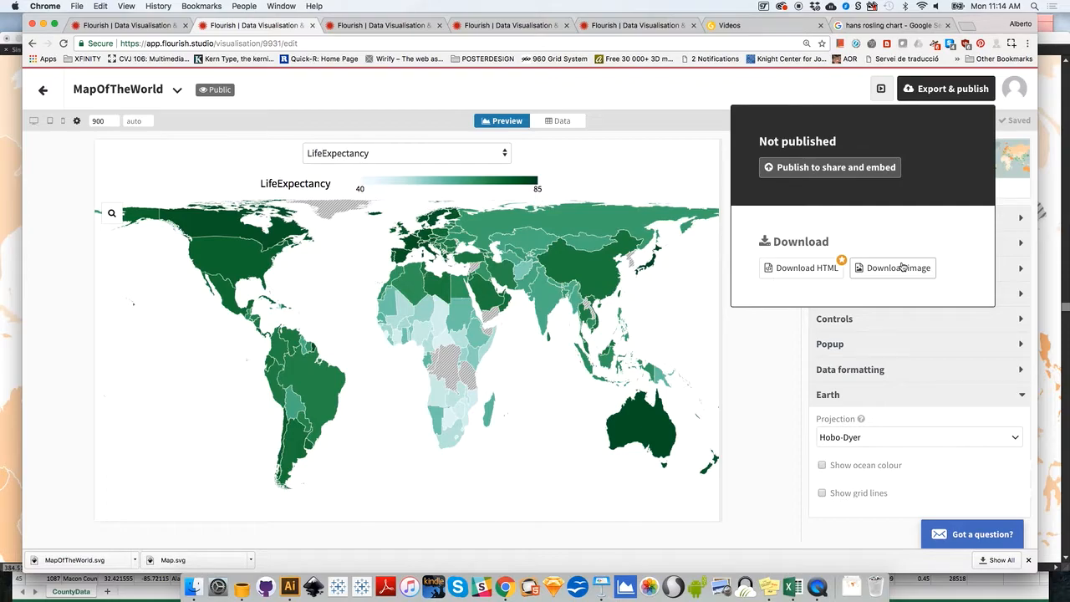
mouse_move(829, 167)
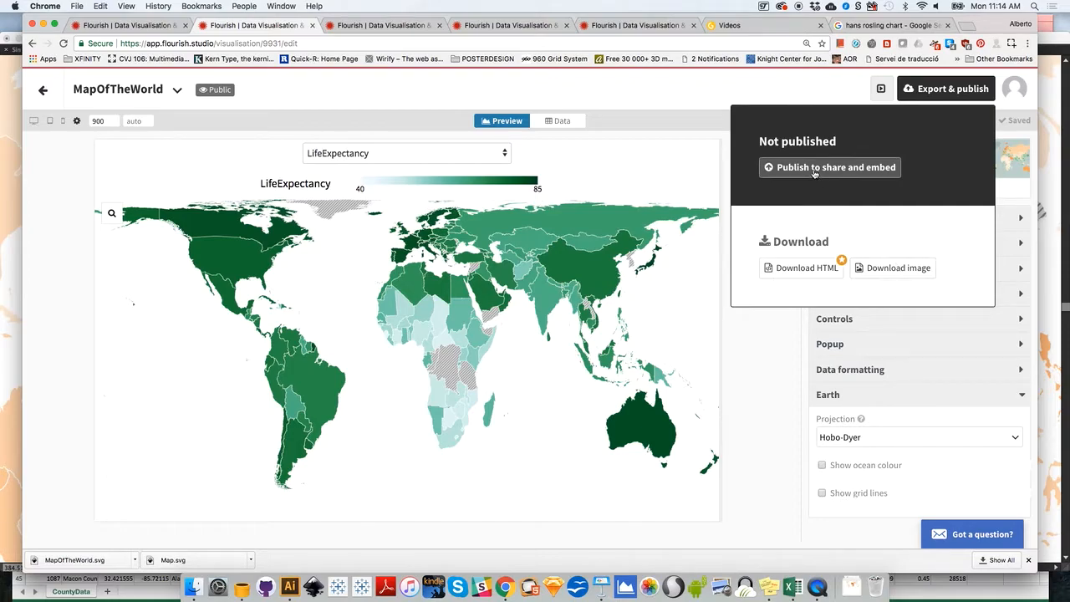
Publish MapOfTheWorld for sharing and select its embed code.
click(829, 167)
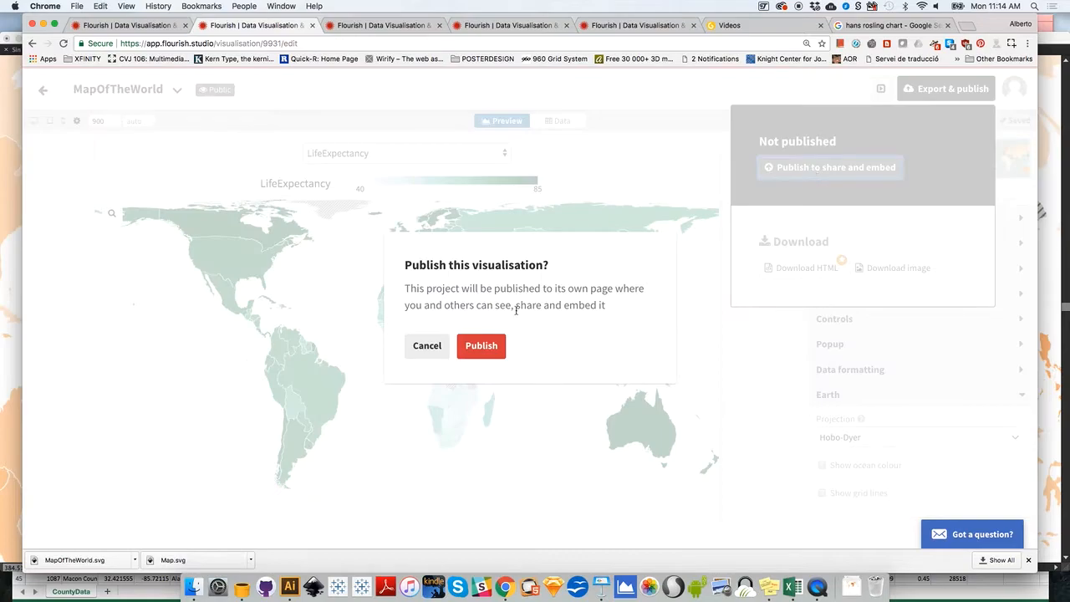
click(482, 345)
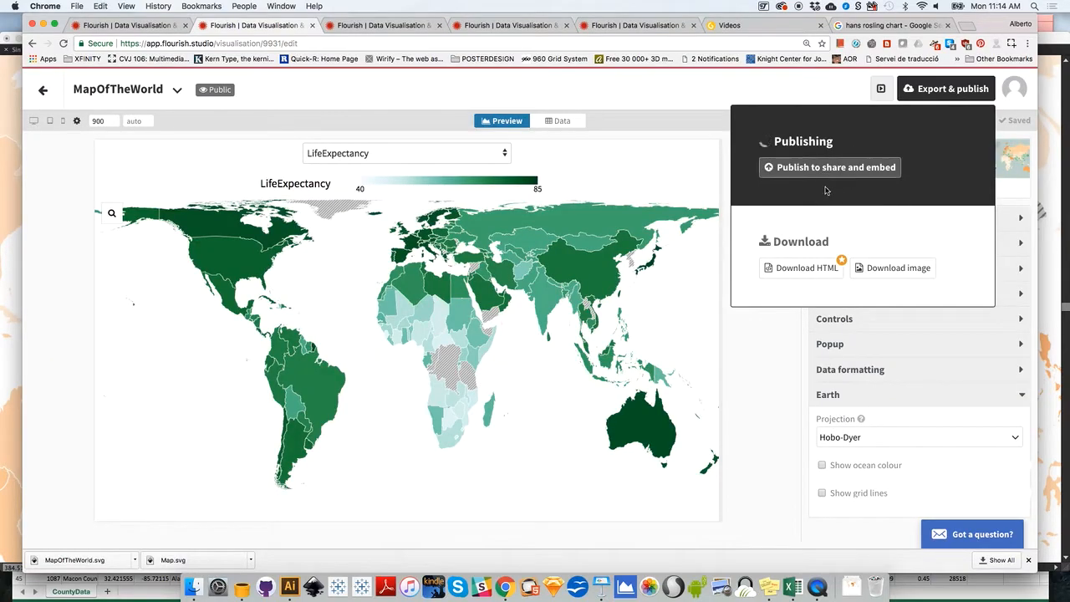
click(829, 167)
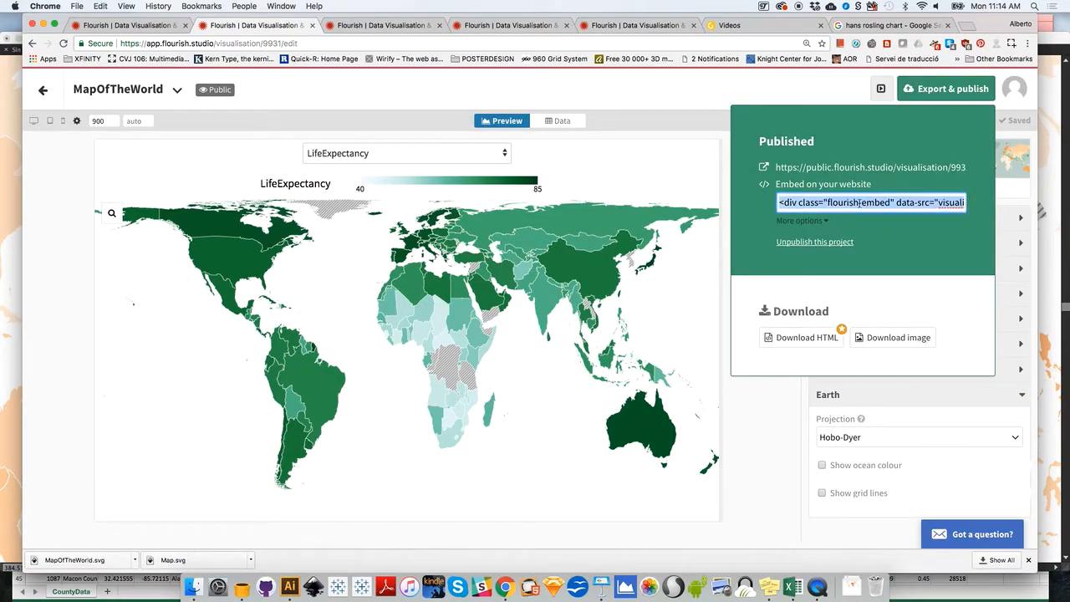